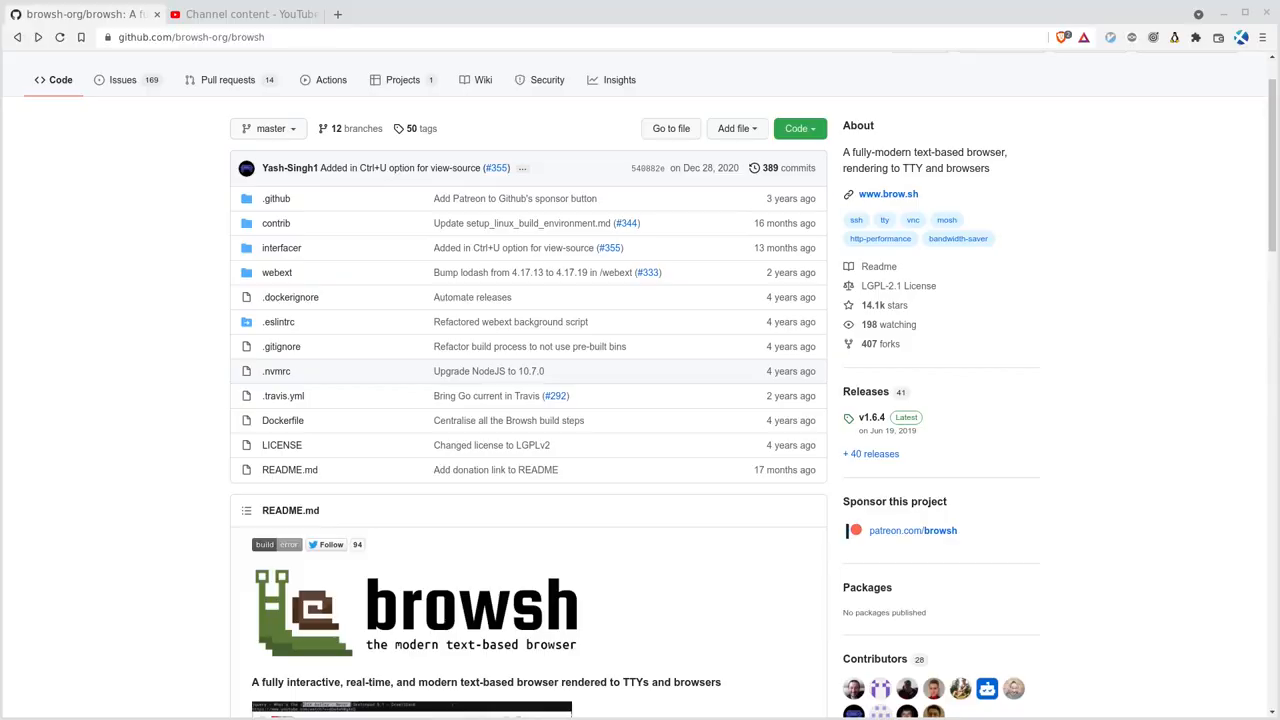
pyautogui.moveTo(631, 517)
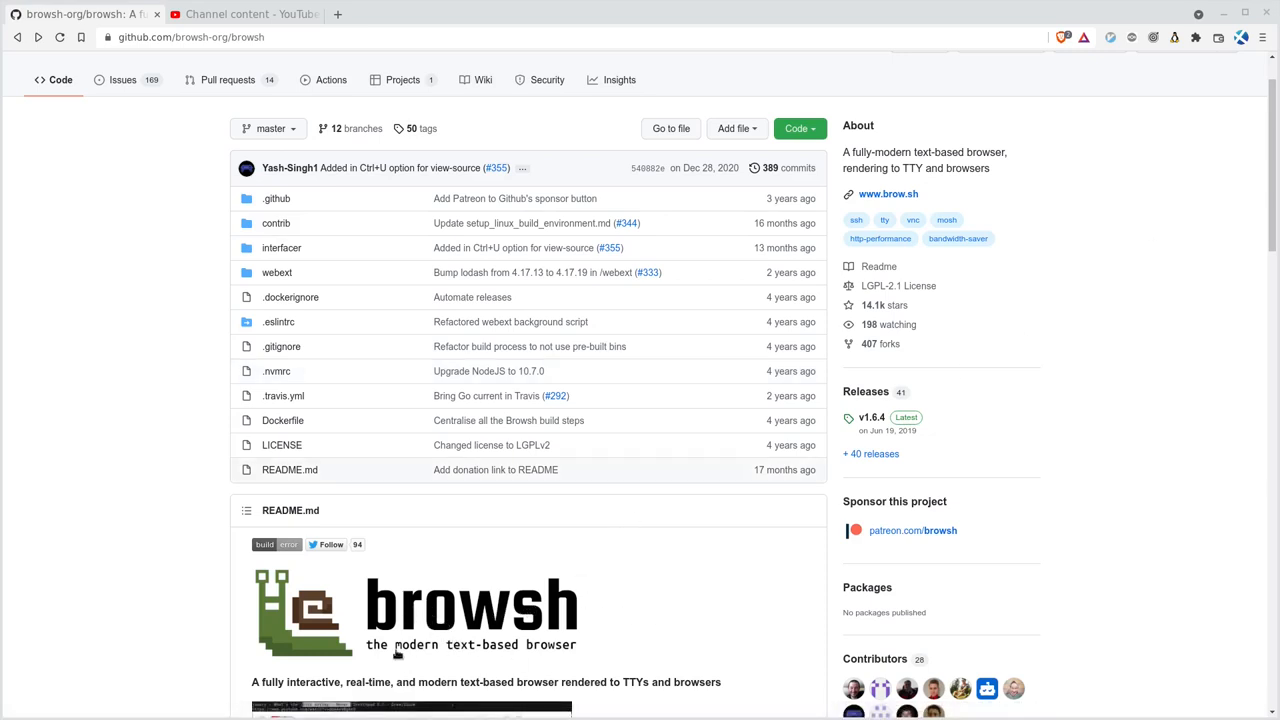
pyautogui.moveTo(658, 636)
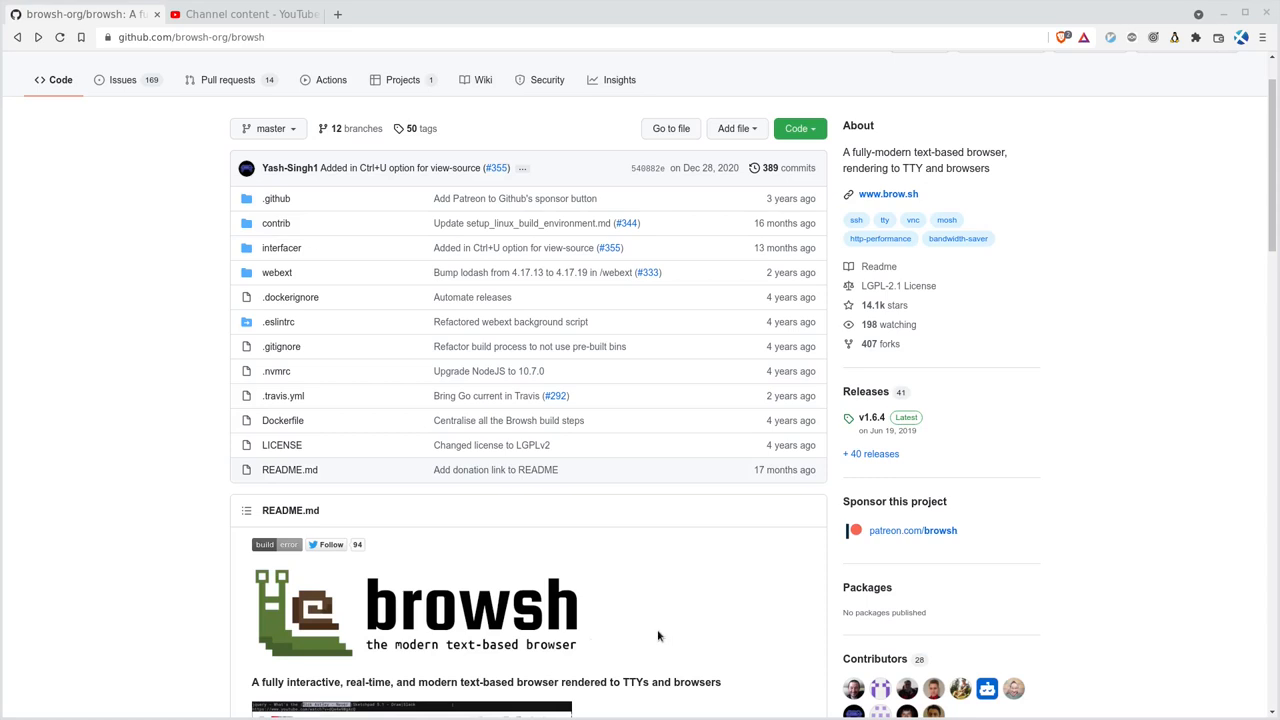
# Scroll through the Browsh README and select the word Firefox.
pyautogui.scroll(-3)
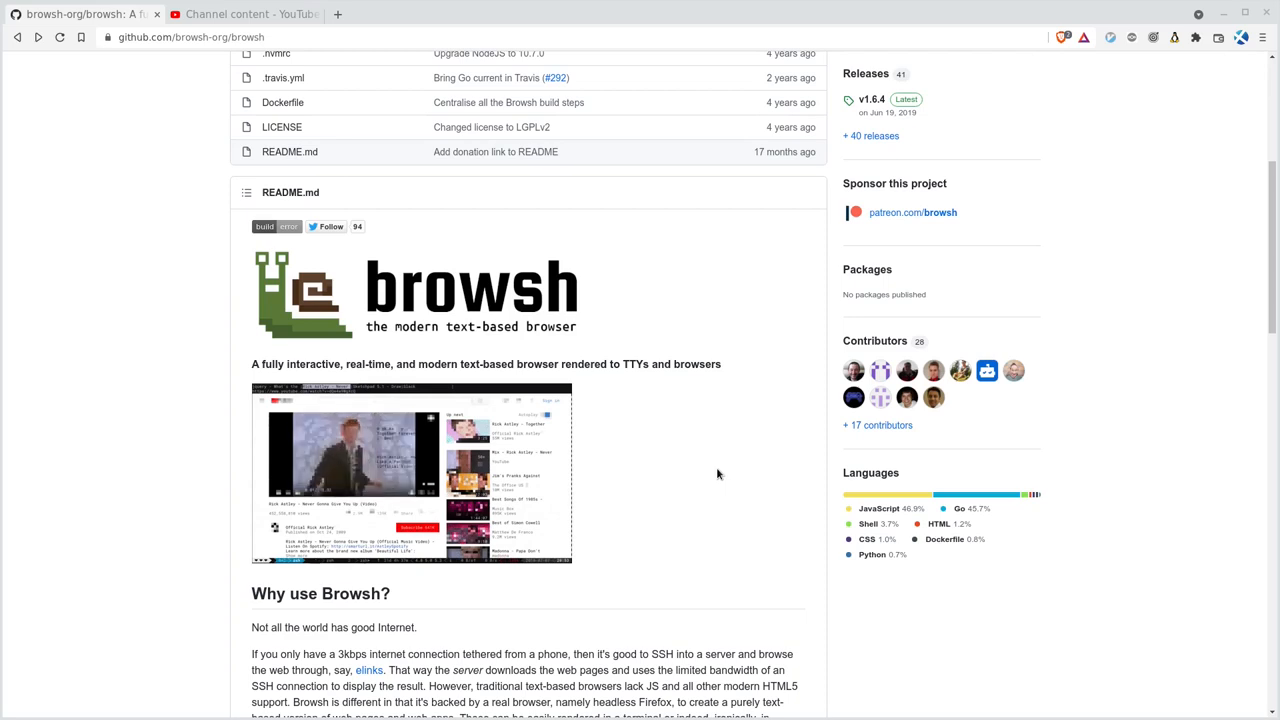
pyautogui.scroll(-3)
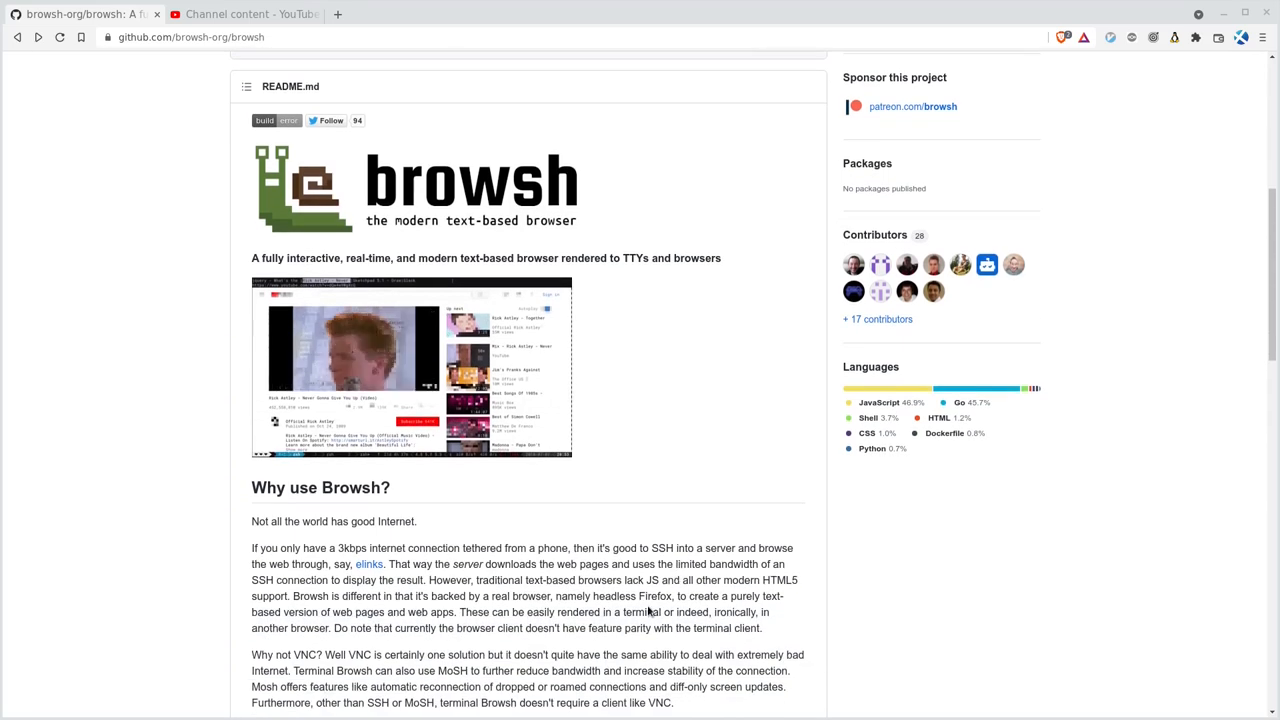
pyautogui.doubleClick(649, 594)
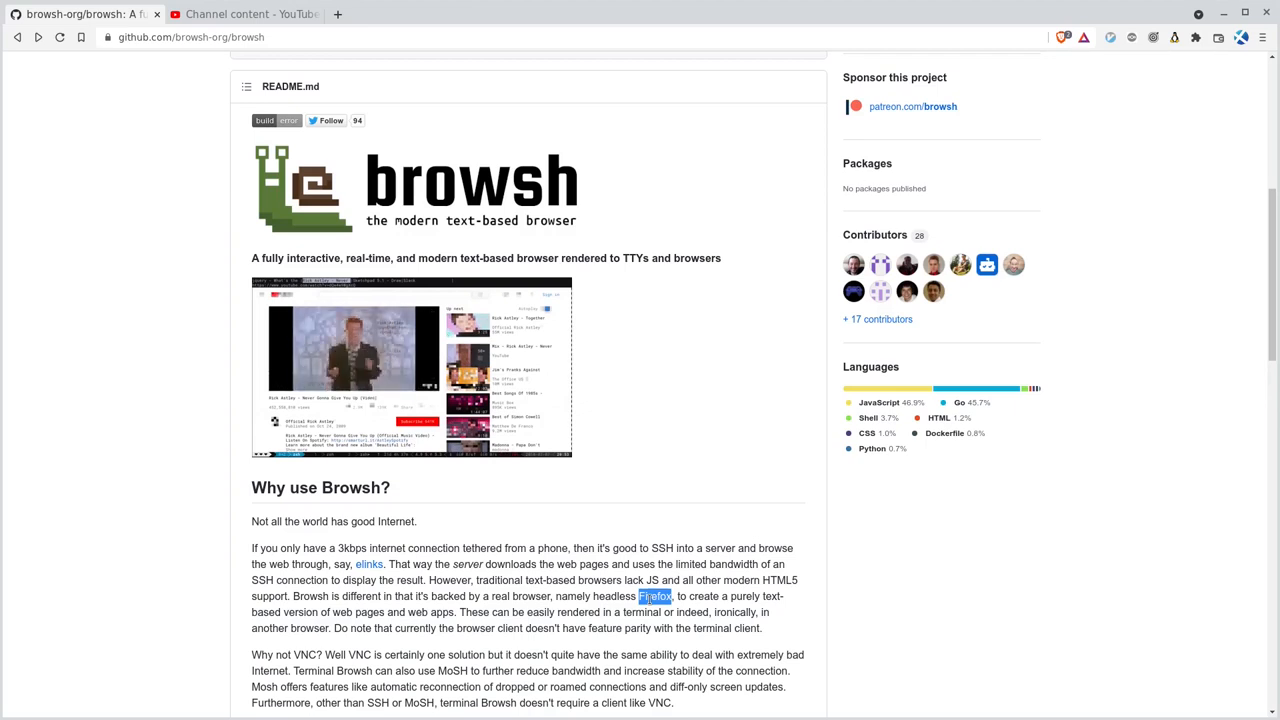
pyautogui.moveTo(652, 516)
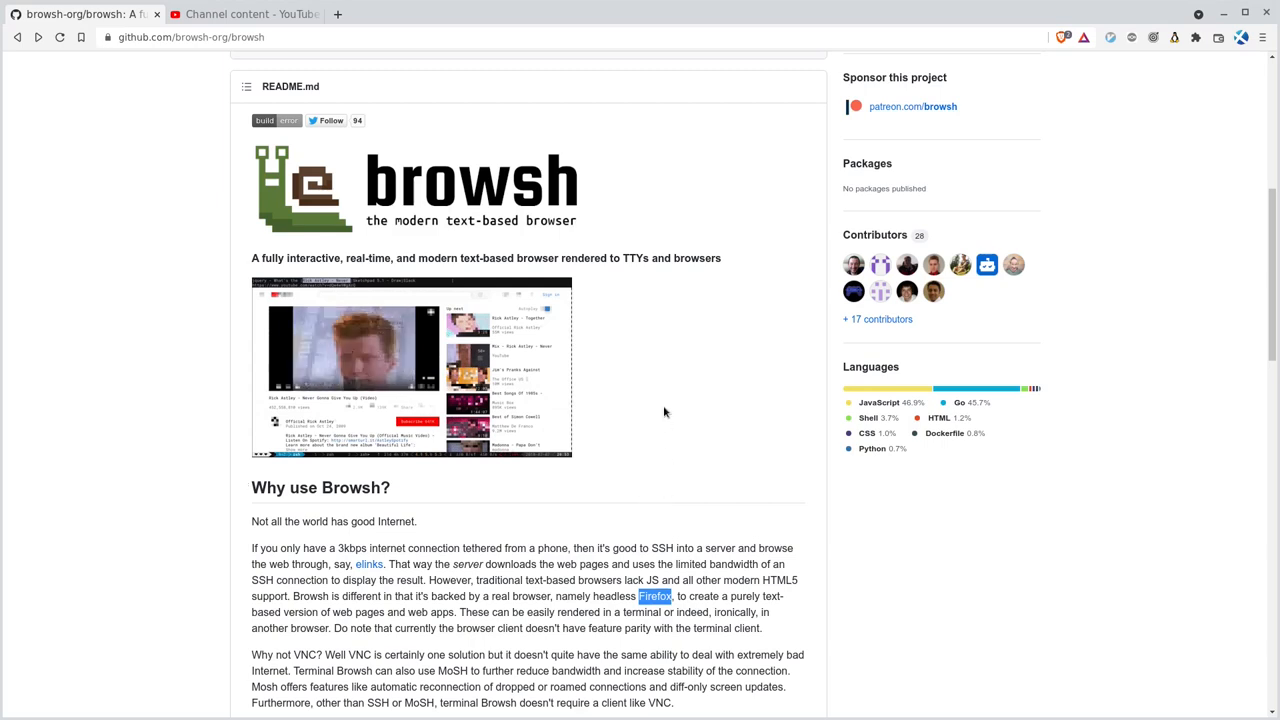
# Follow the Installation 'releases' link and scroll to the v1.6.4 assets list.
pyautogui.scroll(-3)
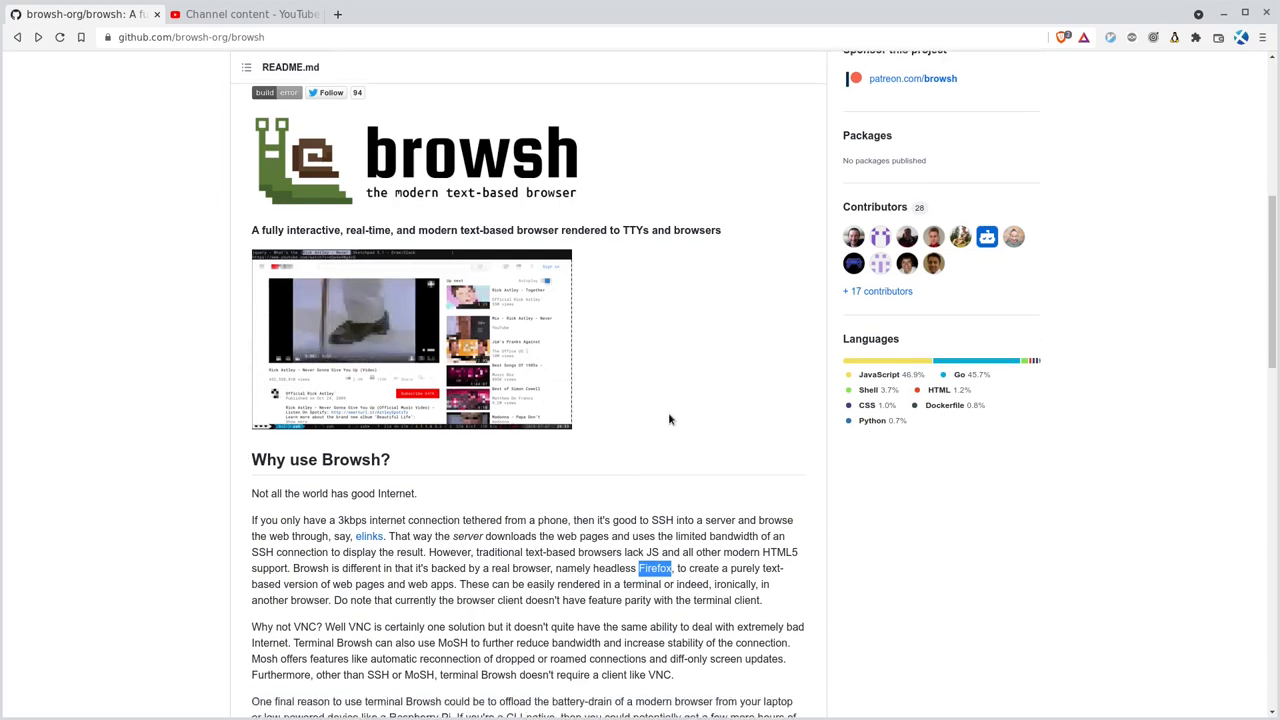
pyautogui.scroll(-3)
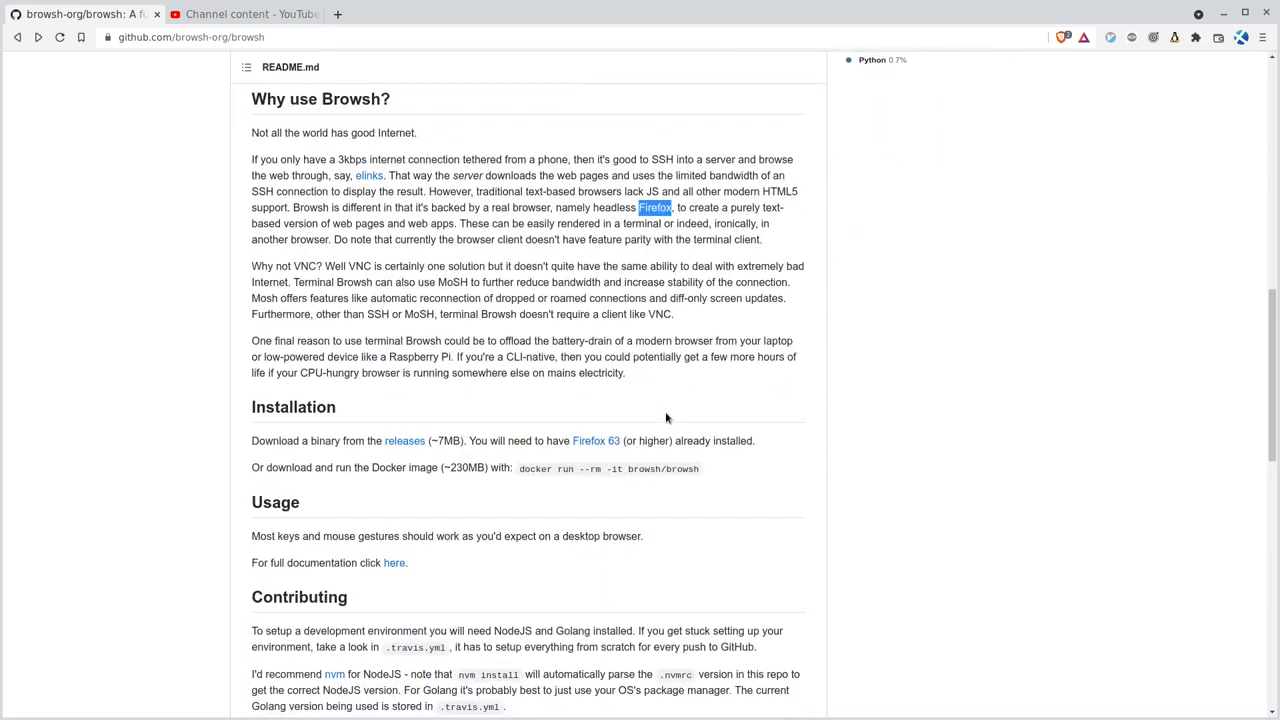
pyautogui.scroll(-3)
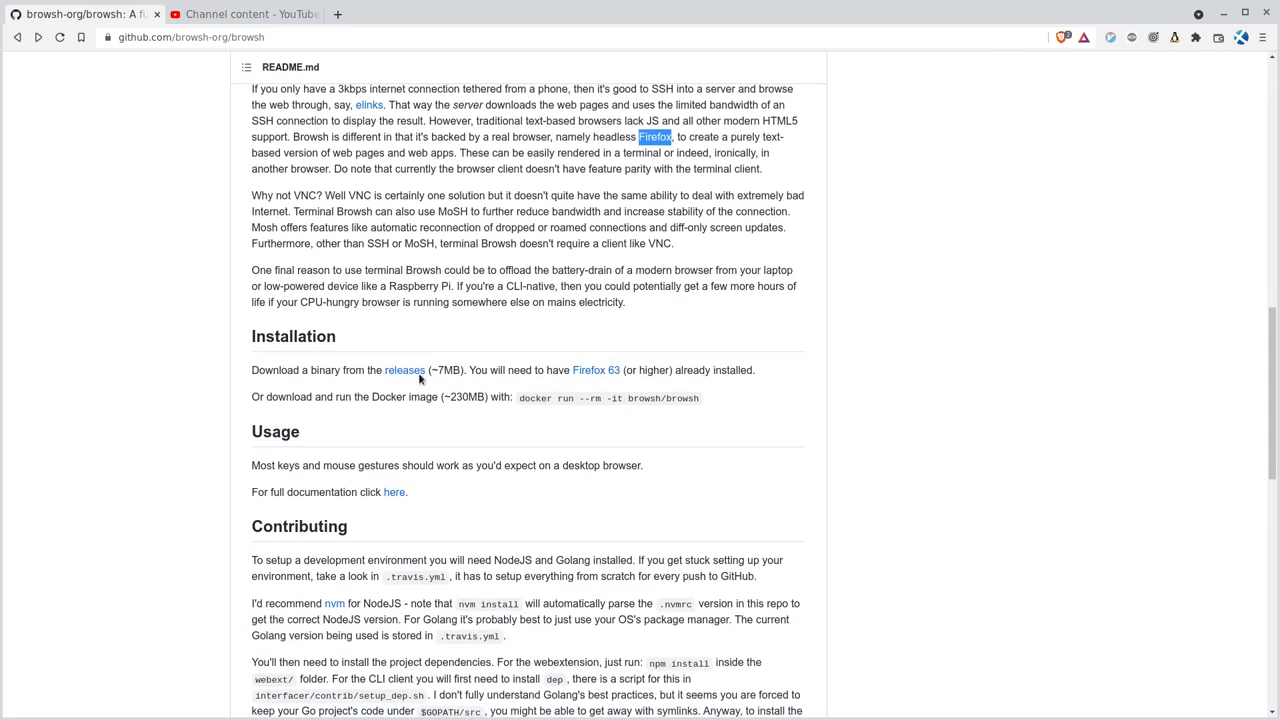
pyautogui.moveTo(405, 375)
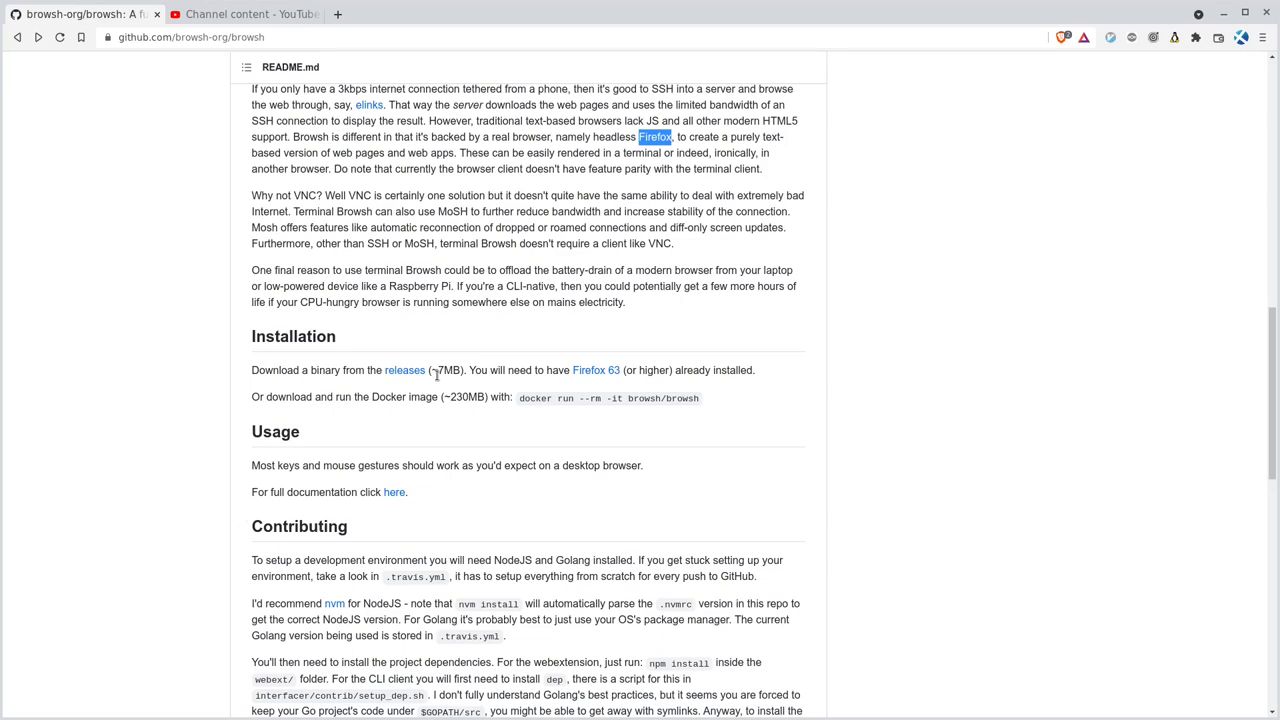
pyautogui.moveTo(473, 398)
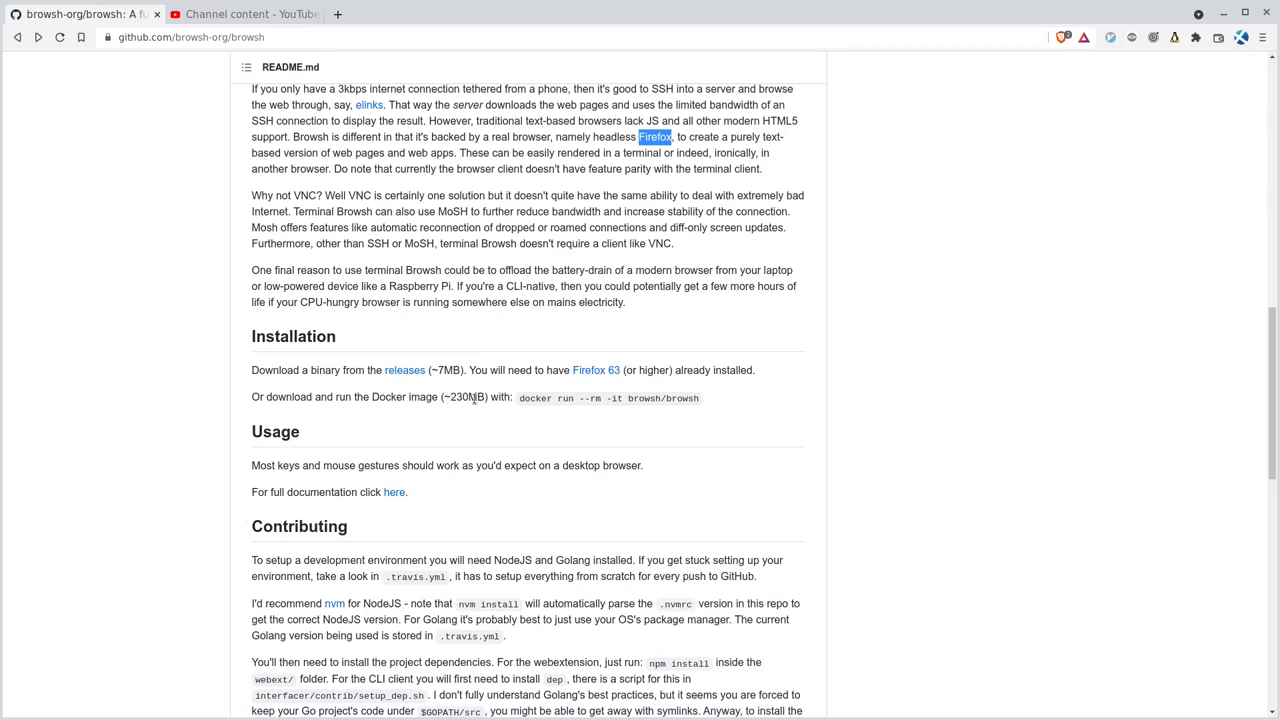
pyautogui.moveTo(453, 398)
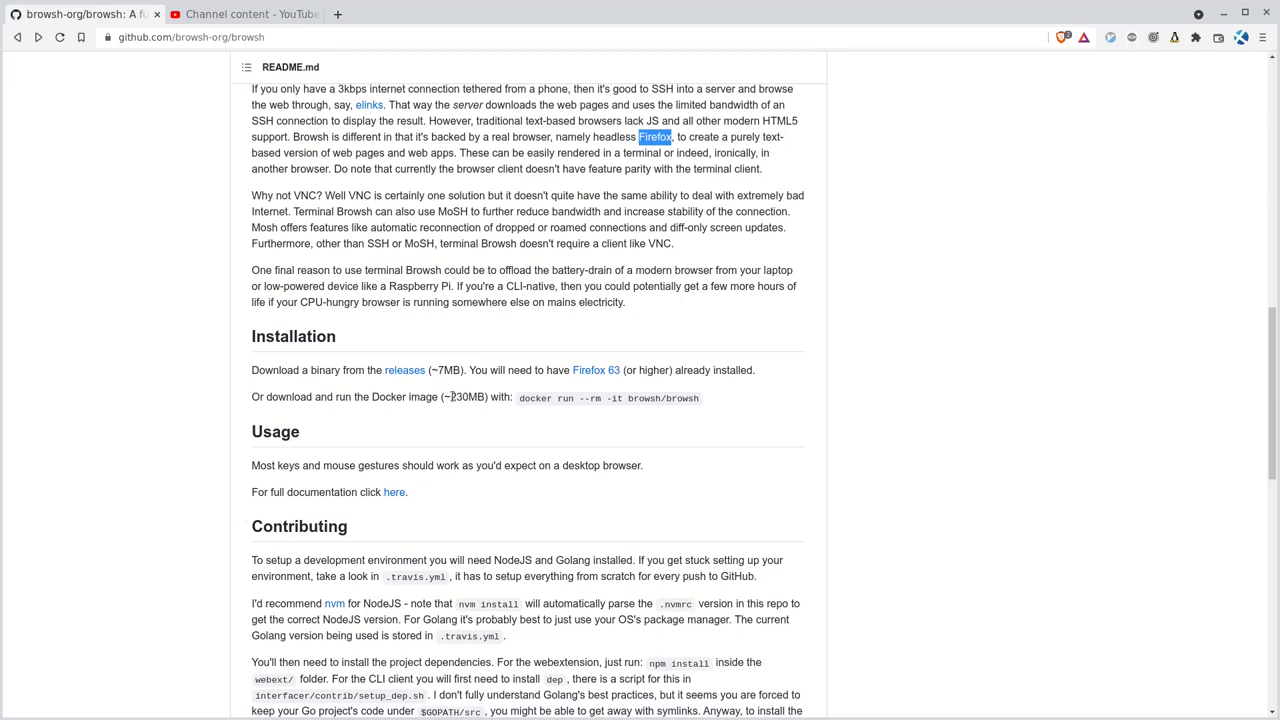
pyautogui.moveTo(423, 373)
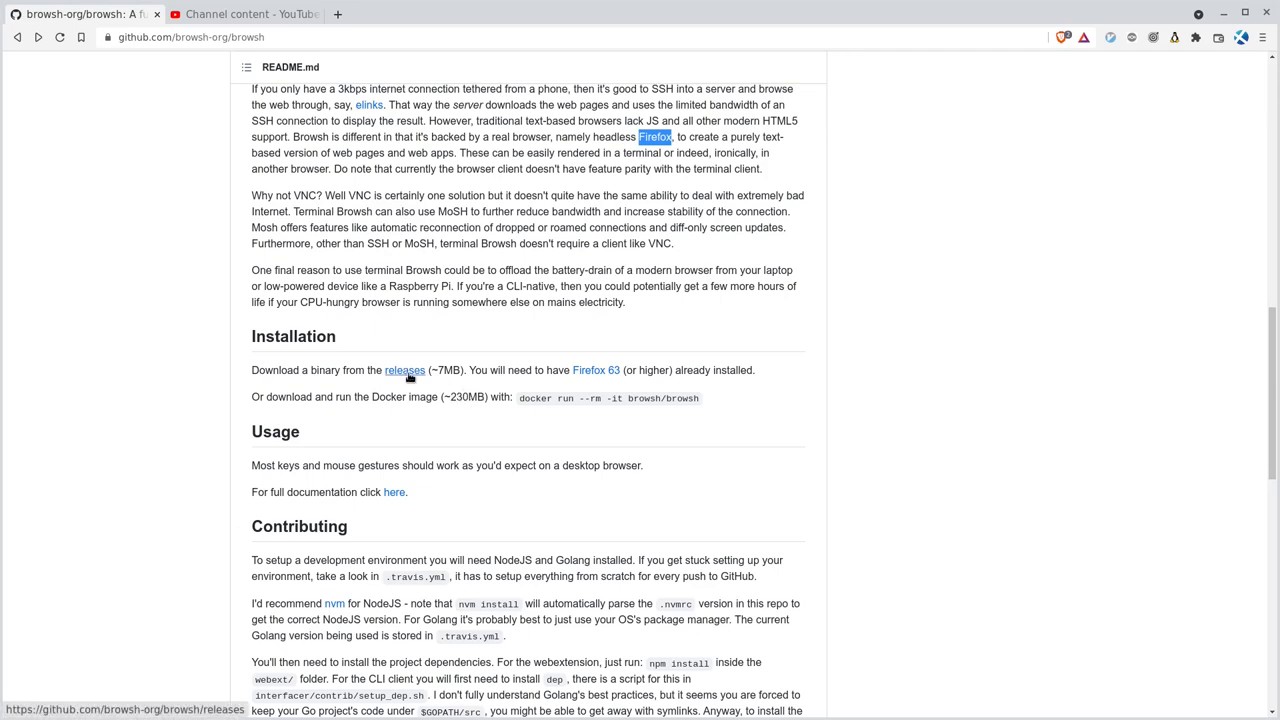
pyautogui.click(403, 370)
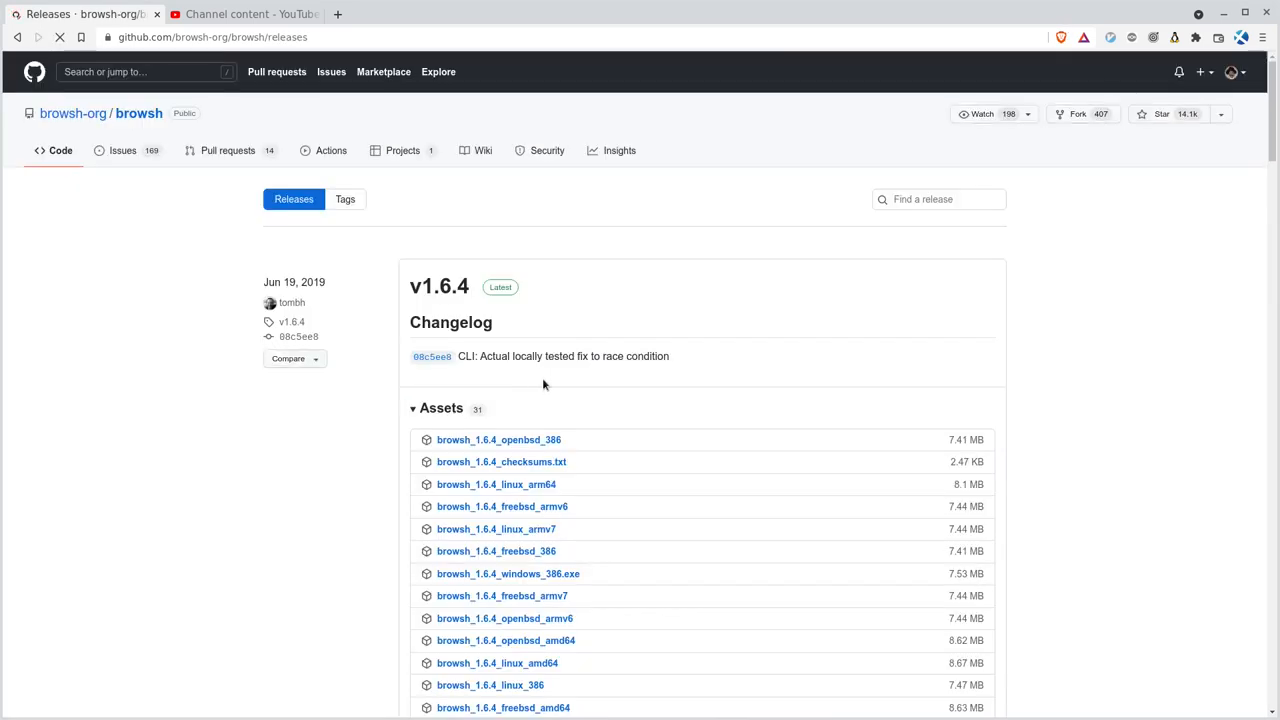
pyautogui.scroll(-3)
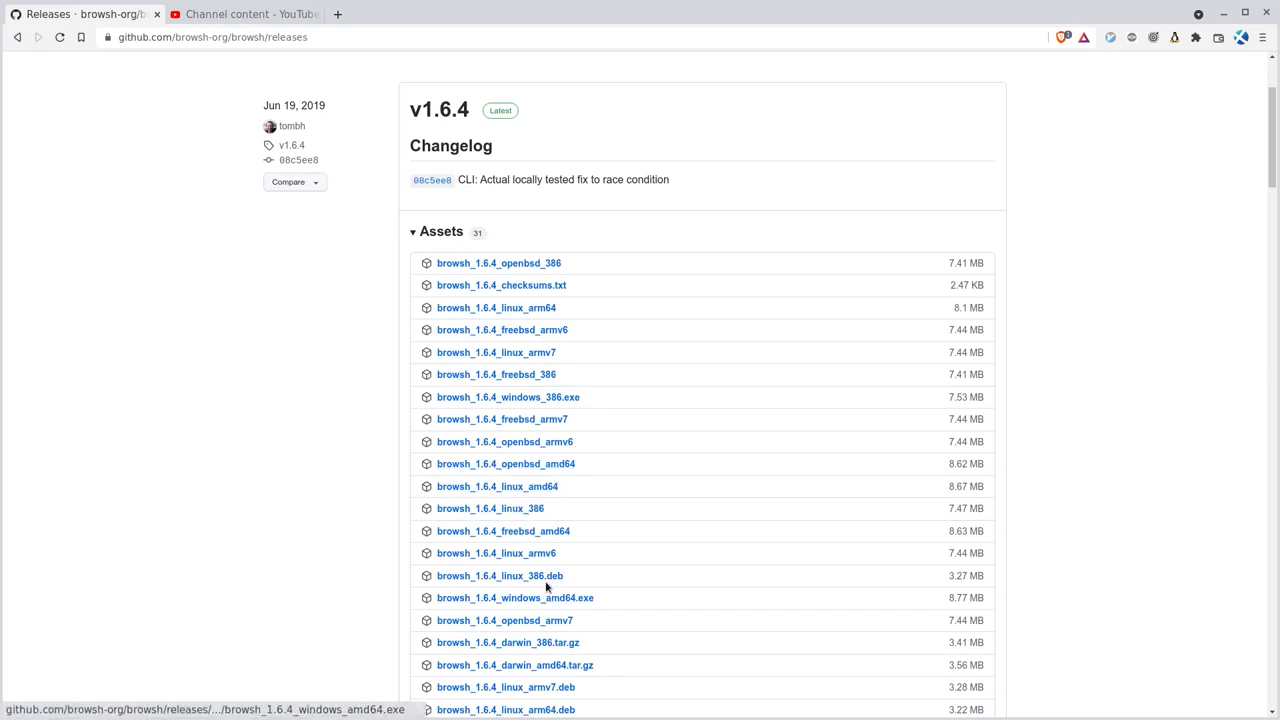
pyautogui.moveTo(530, 583)
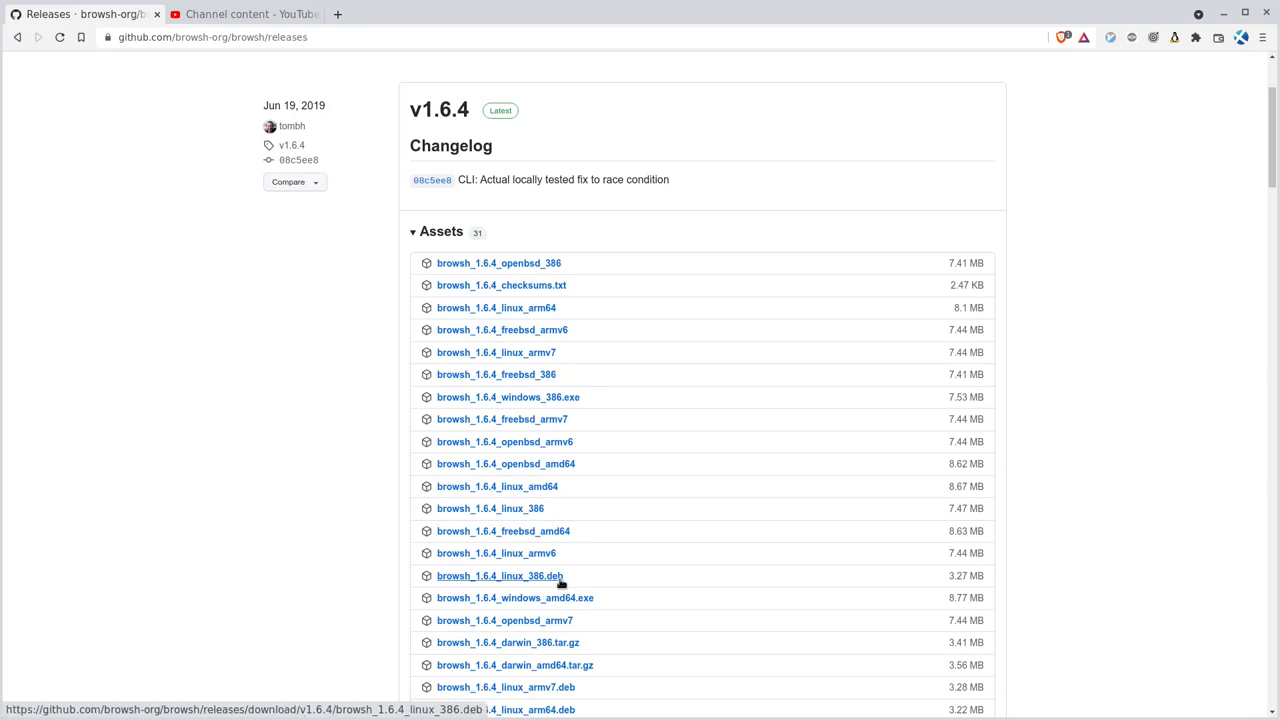
pyautogui.moveTo(575, 511)
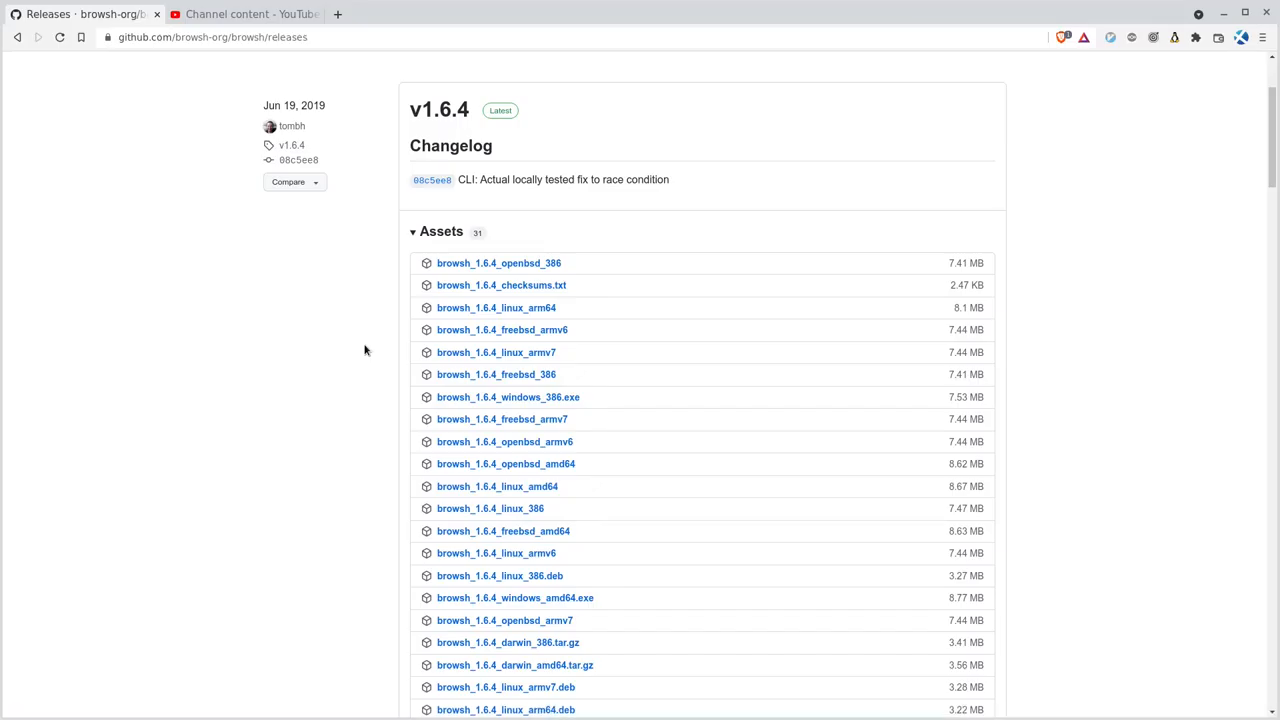
# Load filmsbykris.com in a new tab and search its Videos for linux.
pyautogui.click(497, 14)
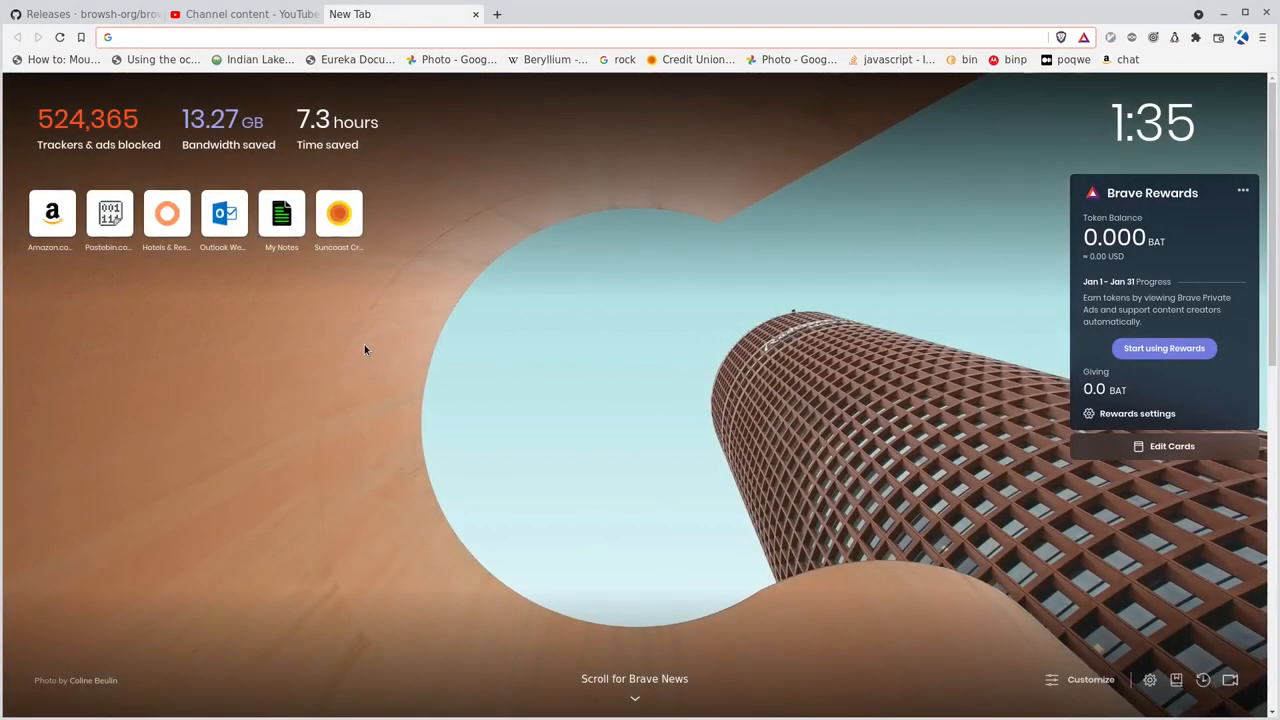
pyautogui.write('filmsbykris.com/v7/')
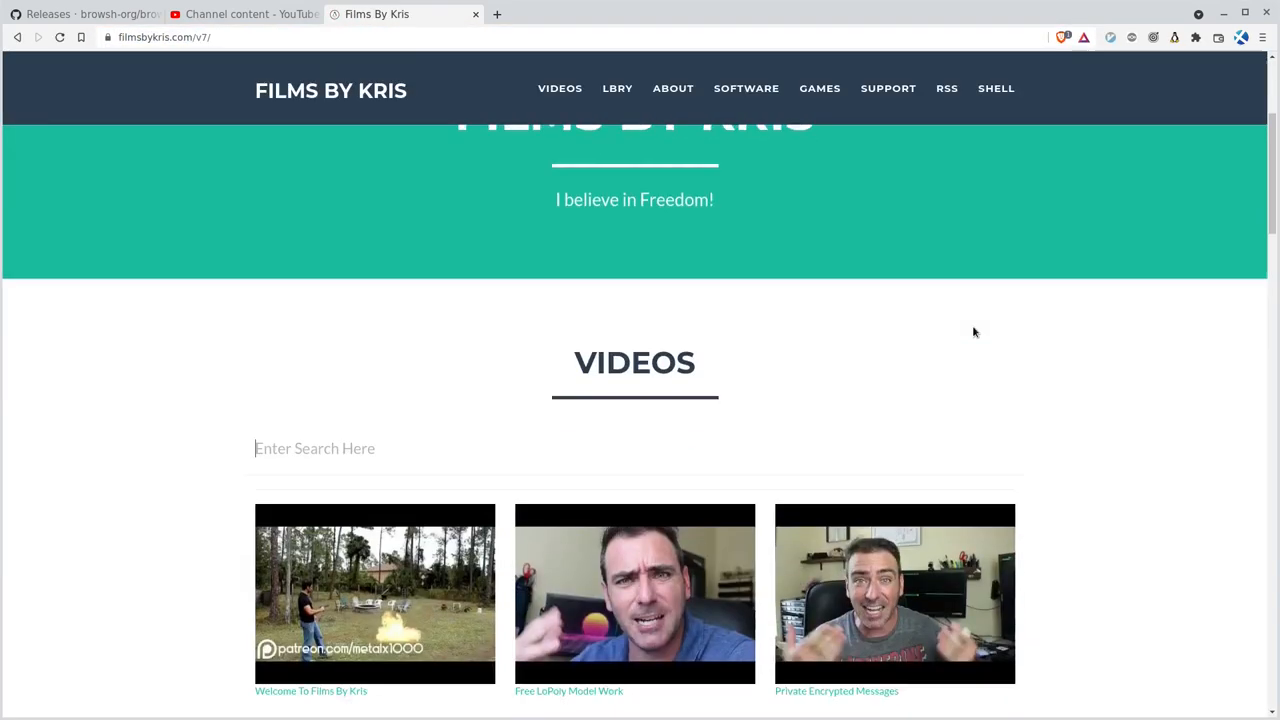
pyautogui.scroll(-3)
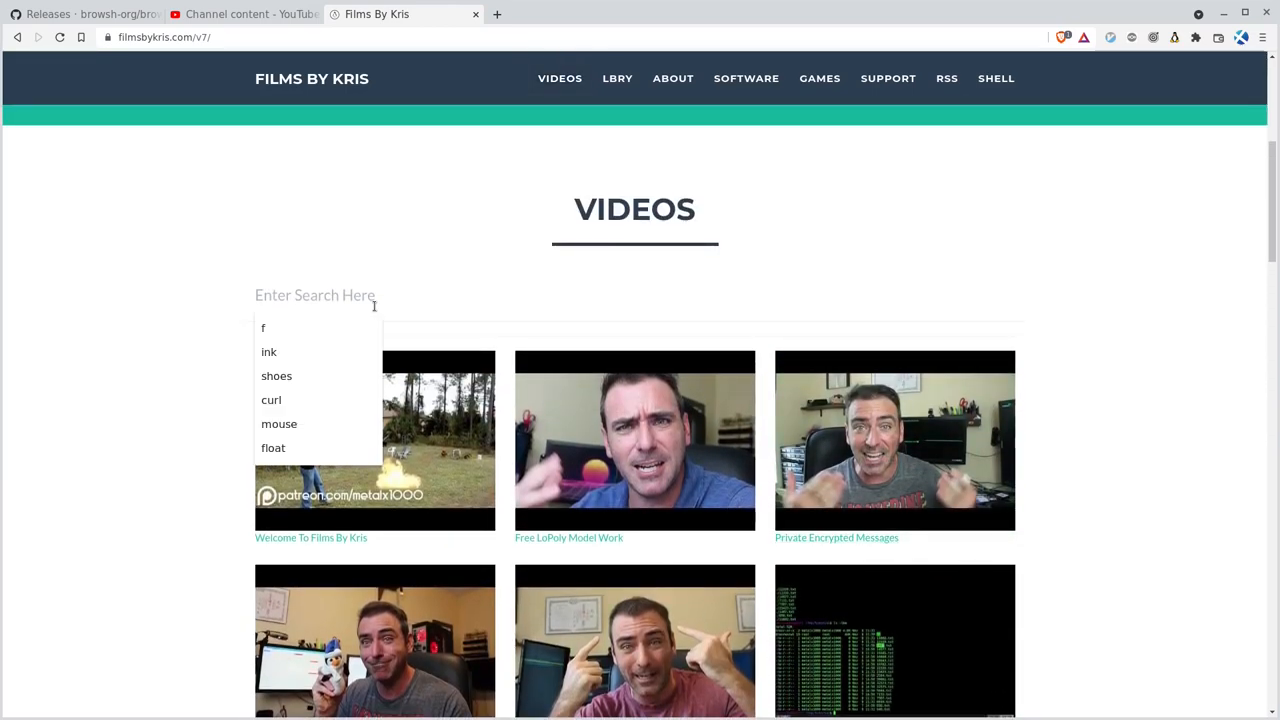
pyautogui.write('linxu')
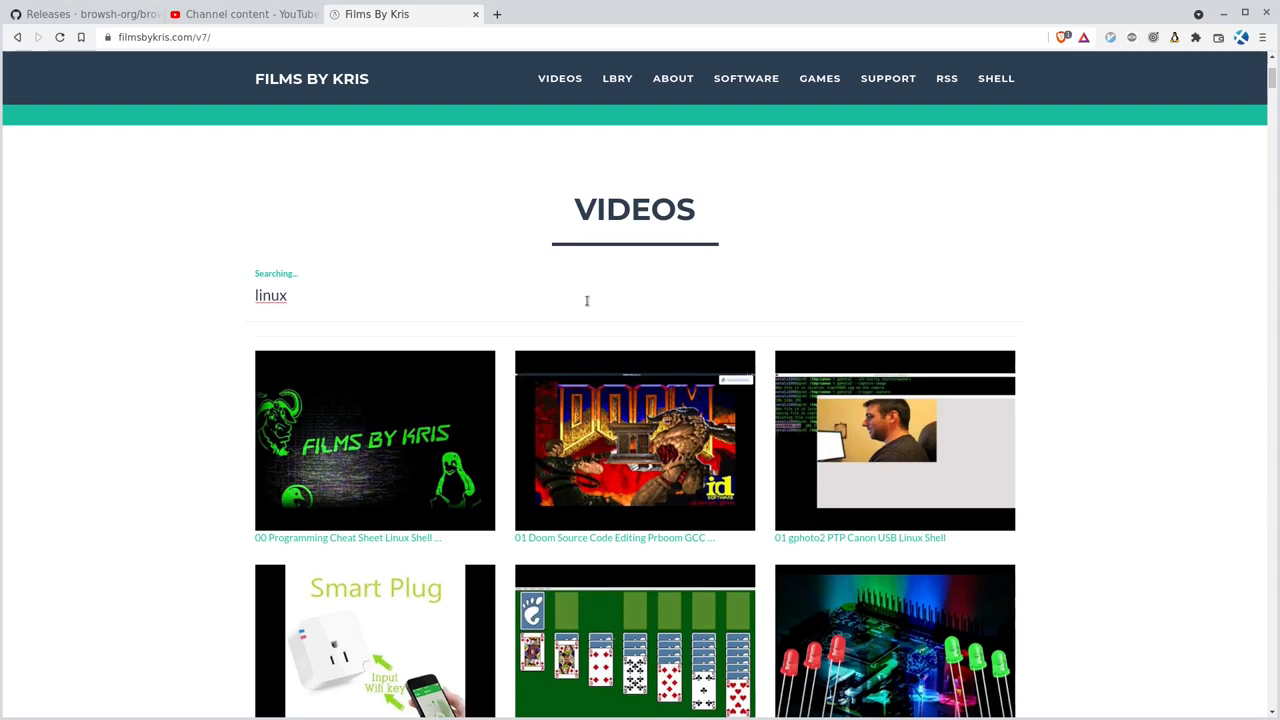
pyautogui.moveTo(470, 283)
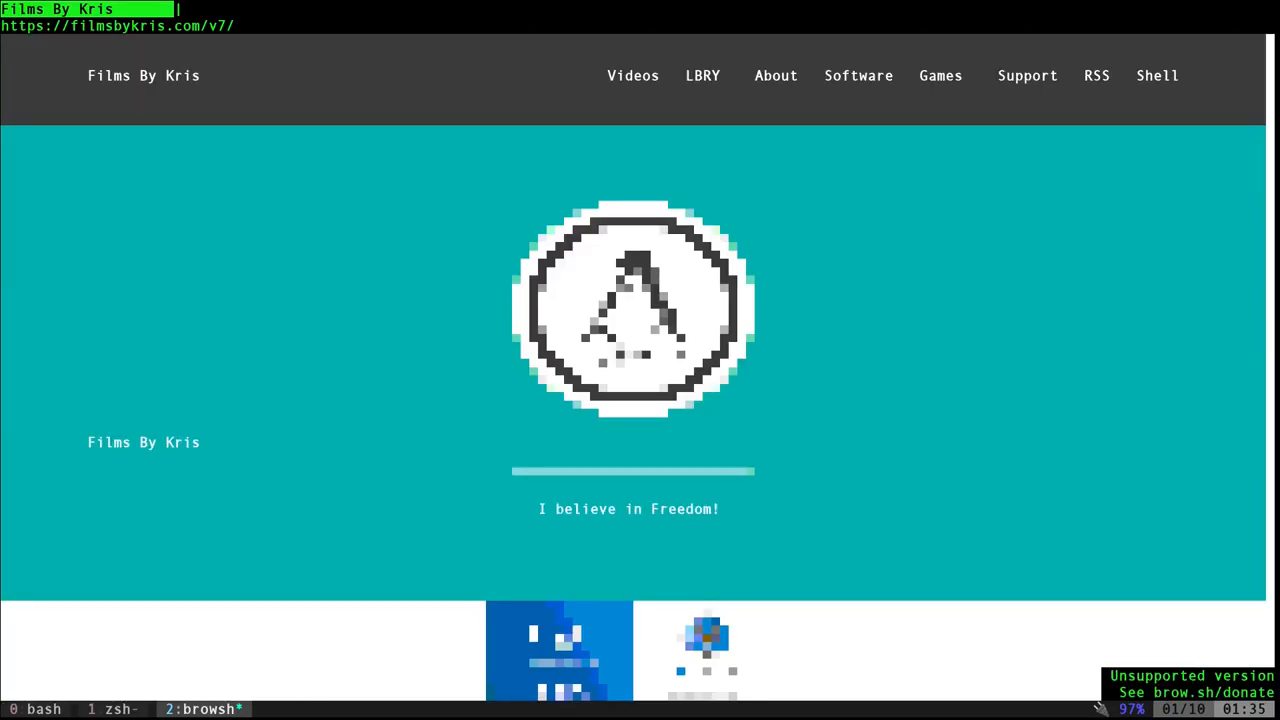
# Scroll Browsh down to the Films By Kris Videos section and type linux in its search.
pyautogui.scroll(-3)
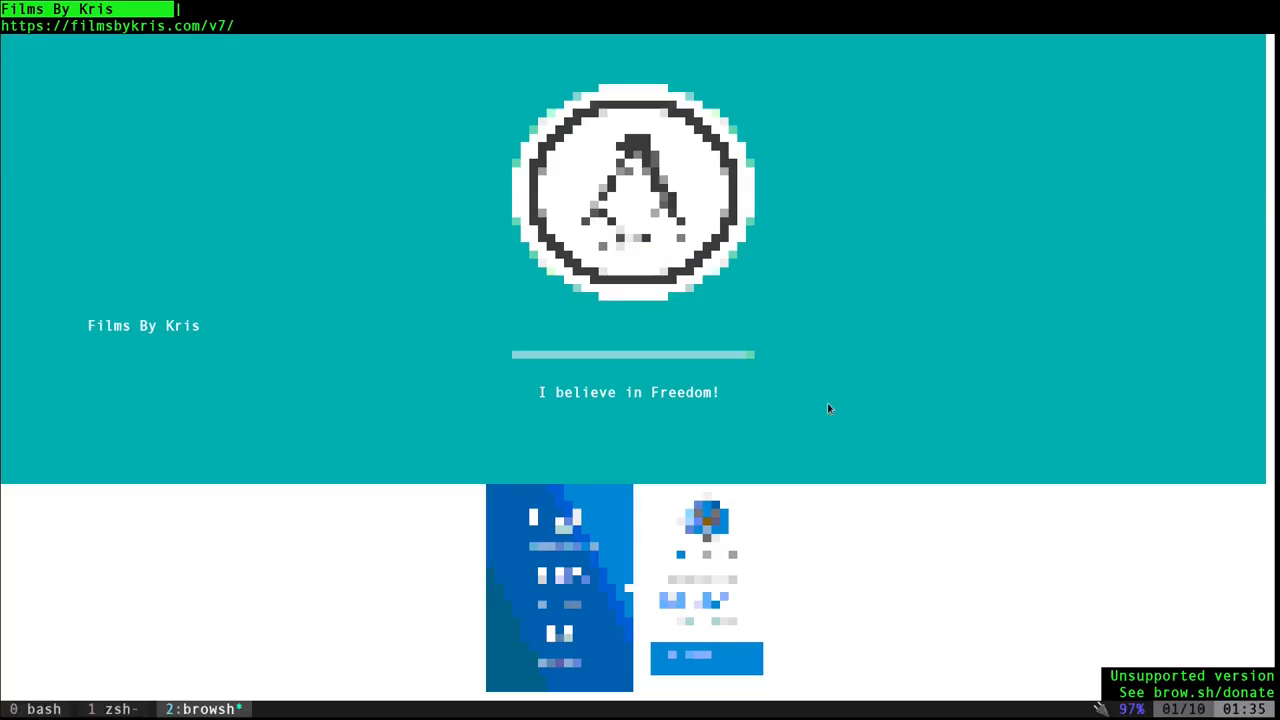
pyautogui.scroll(-3)
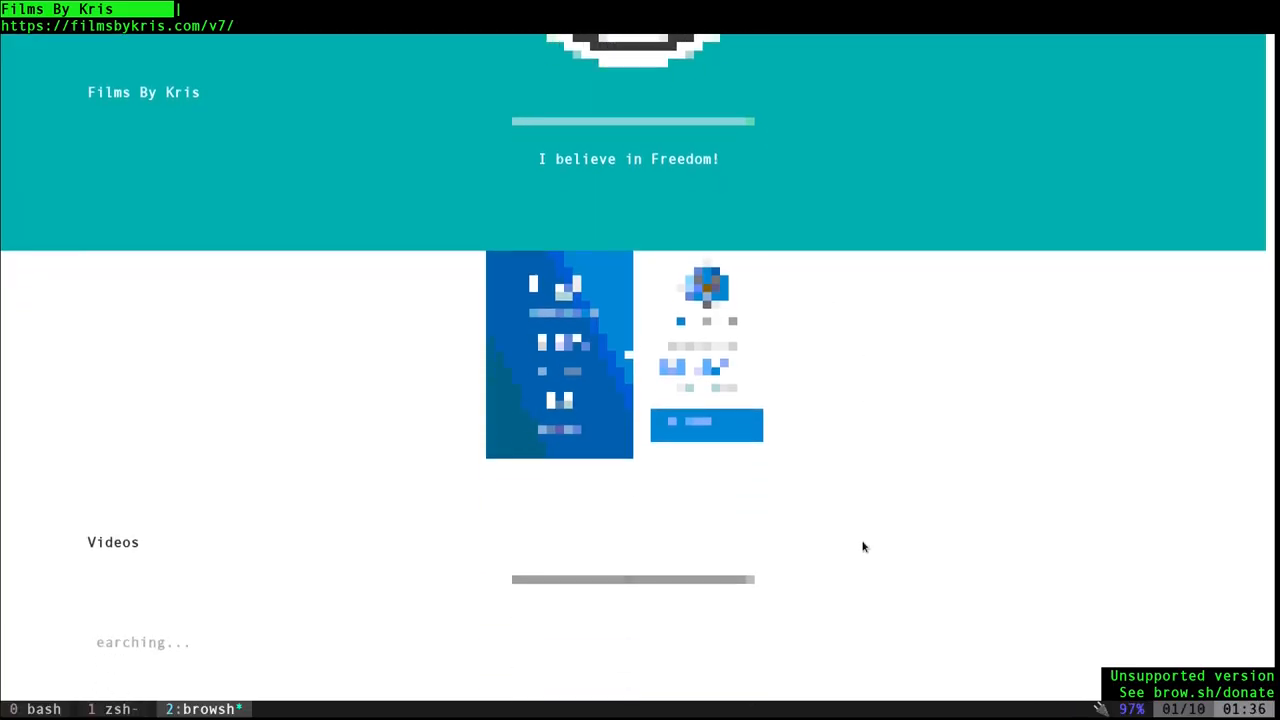
pyautogui.scroll(-3)
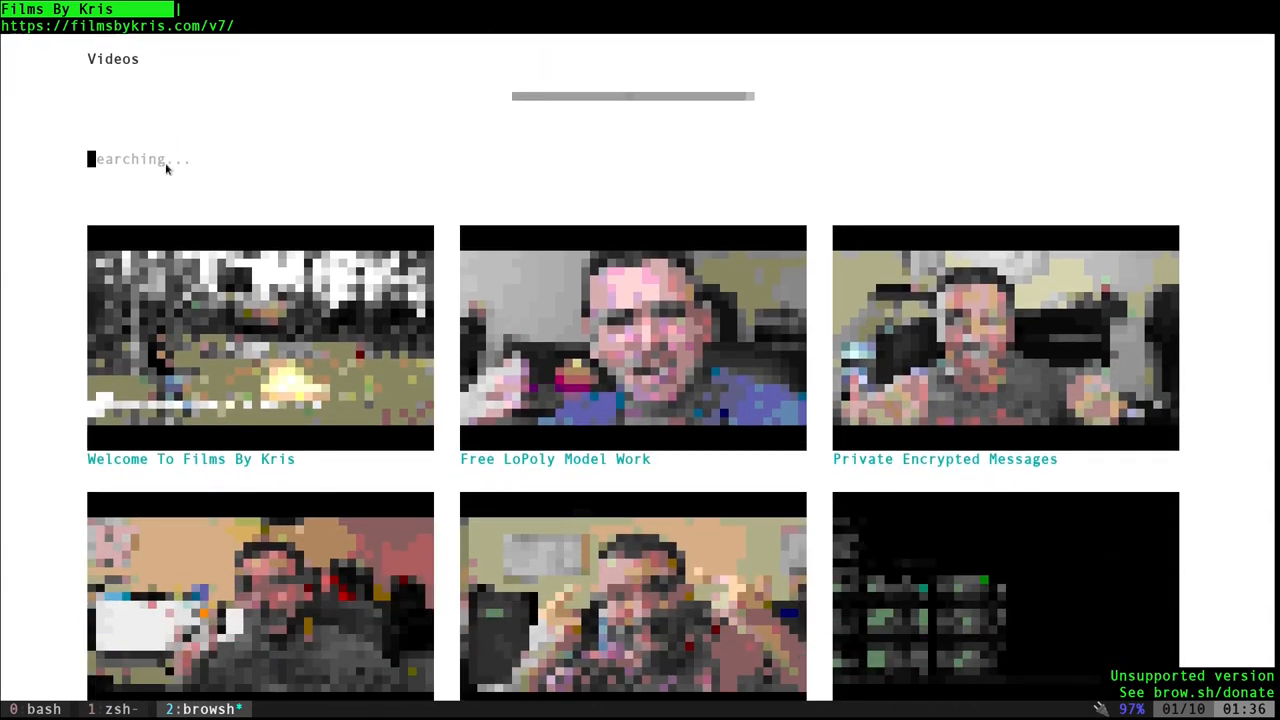
pyautogui.write('linux')
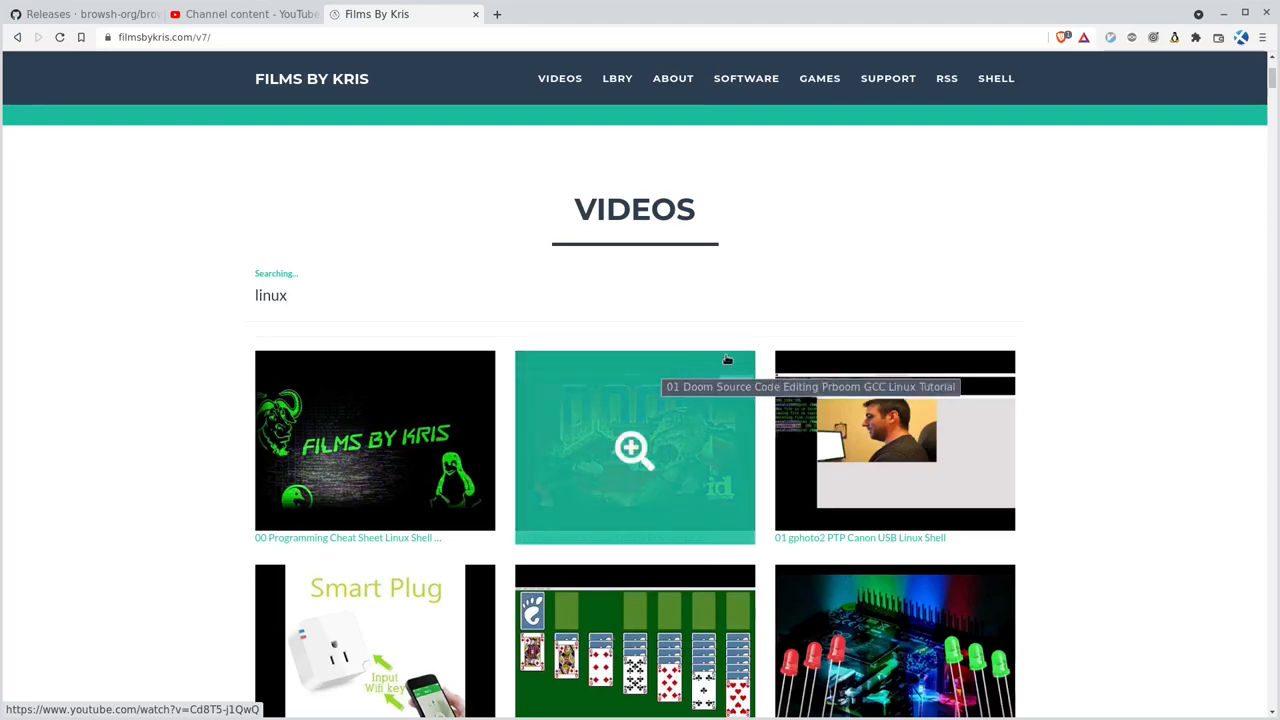
# Go through browsh-org and the browsh repository README to the documentation Introduction page.
pyautogui.click(85, 14)
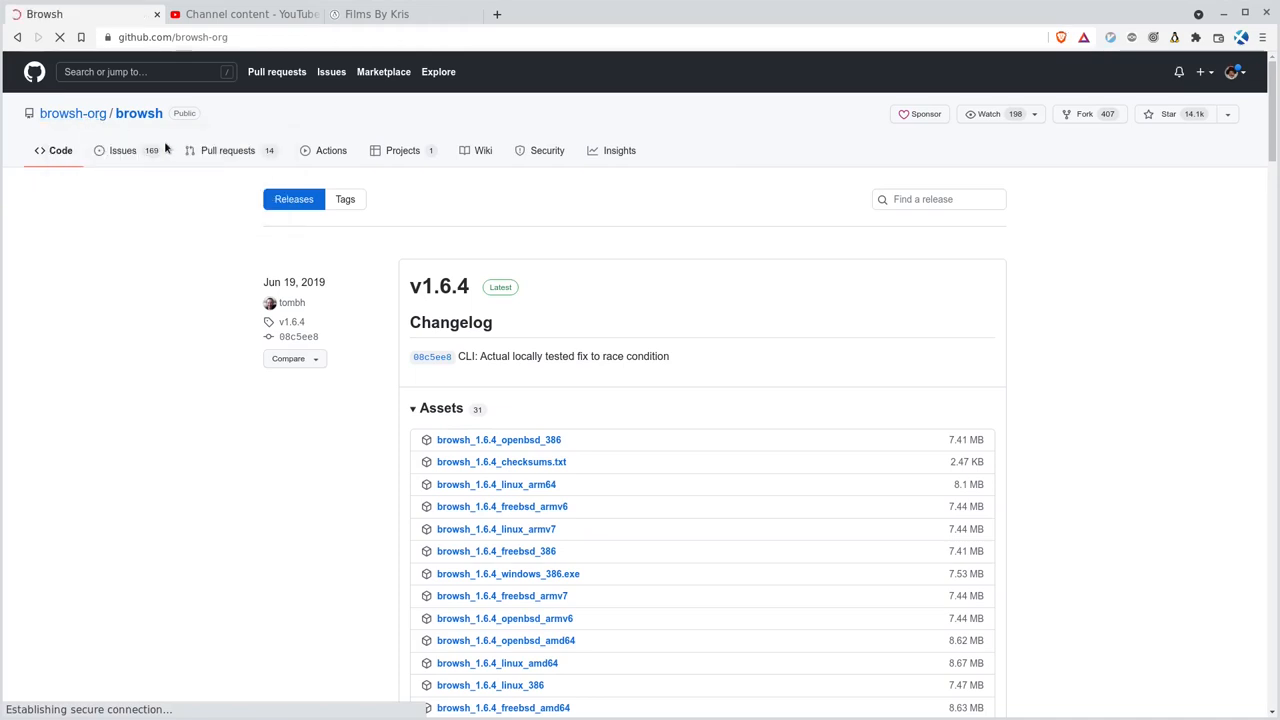
pyautogui.click(70, 113)
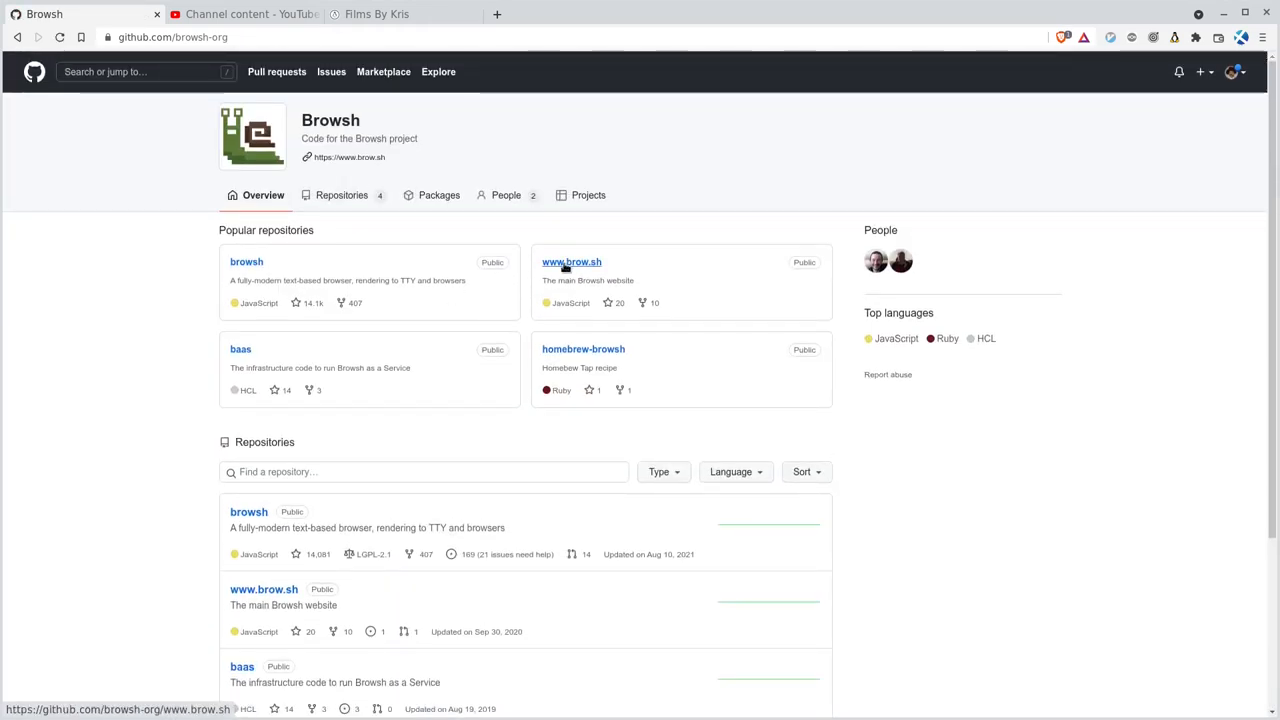
pyautogui.click(571, 261)
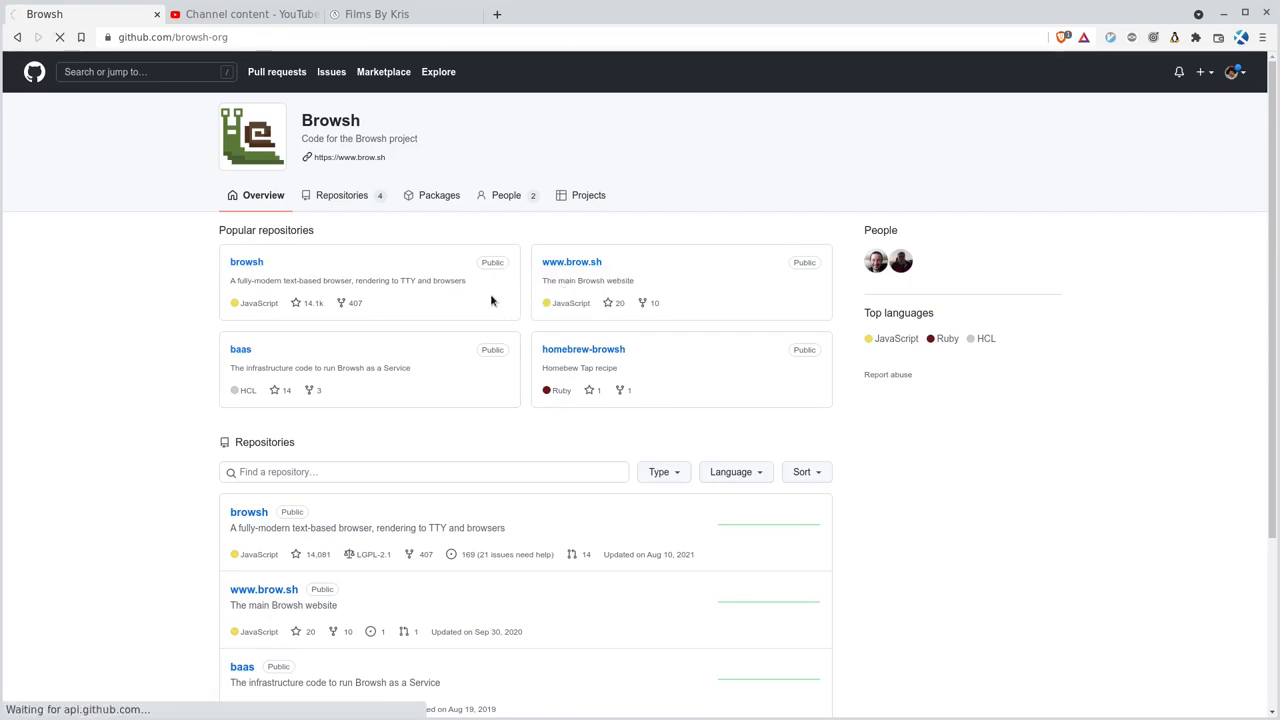
pyautogui.click(246, 261)
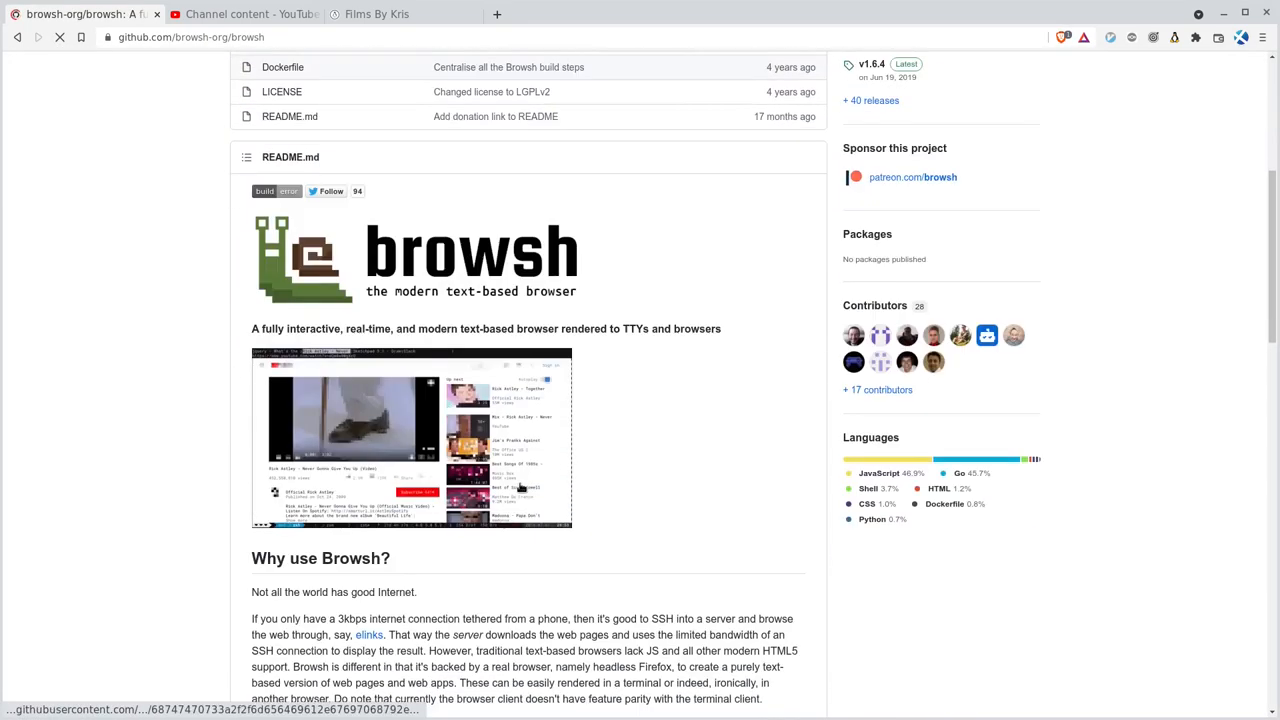
pyautogui.scroll(-3)
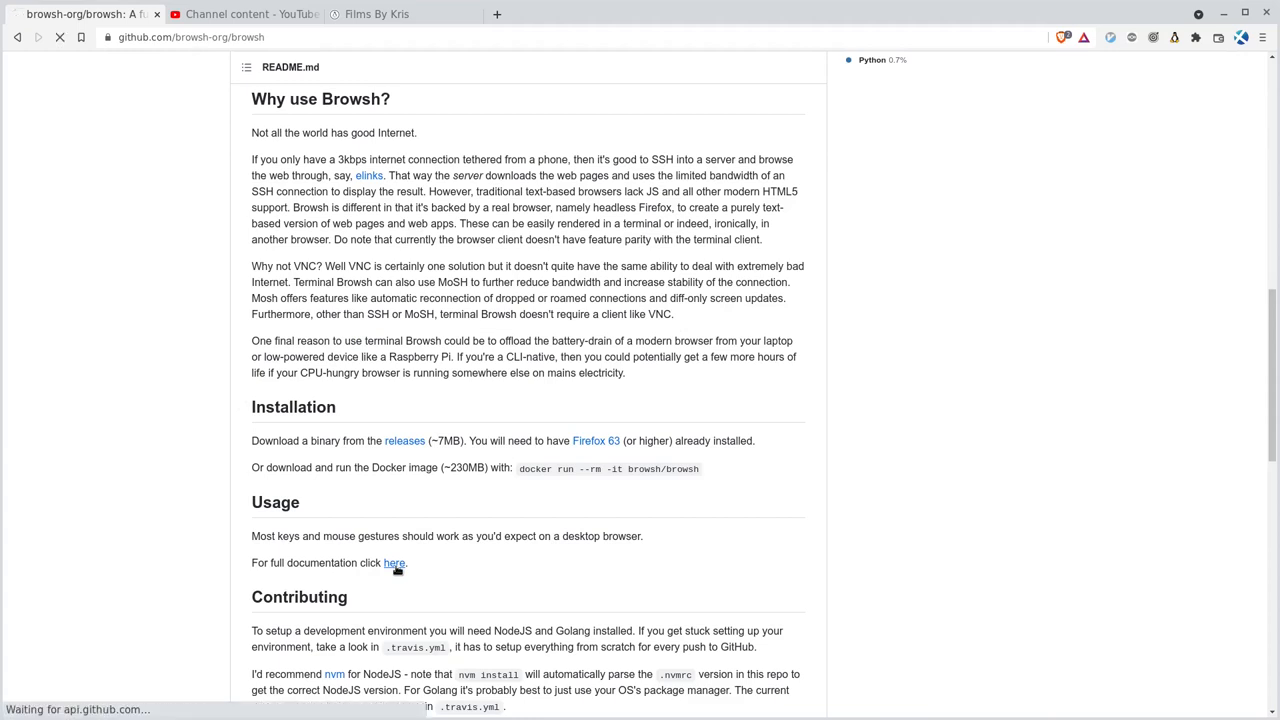
pyautogui.click(392, 563)
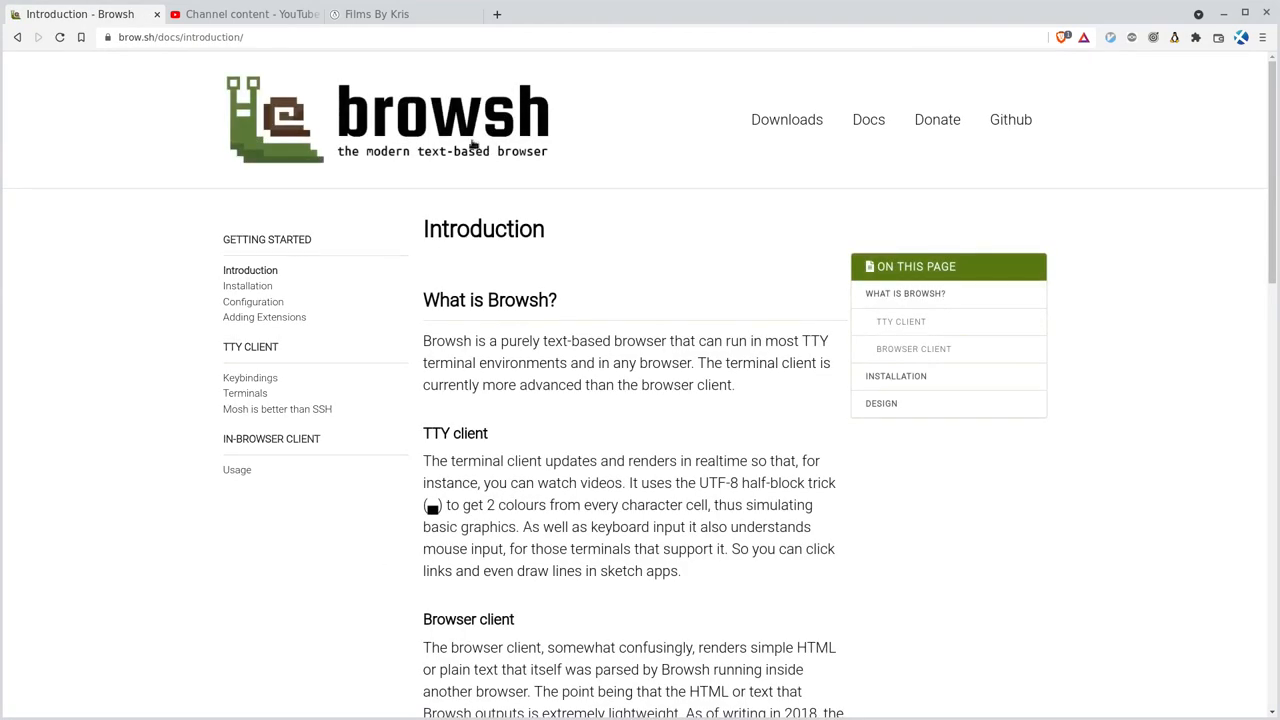
pyautogui.moveTo(263, 388)
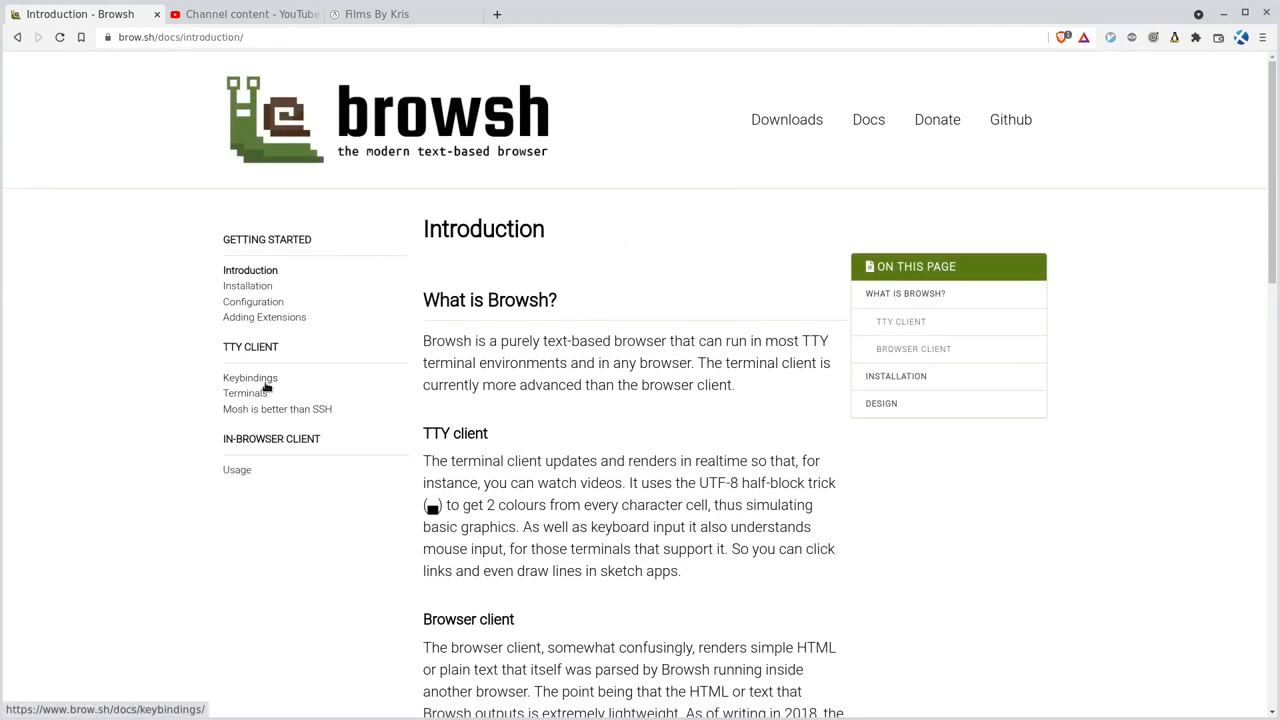
# Open the docs Keybindings page and scroll to the General and Miscellaneous shortcuts.
pyautogui.click(250, 378)
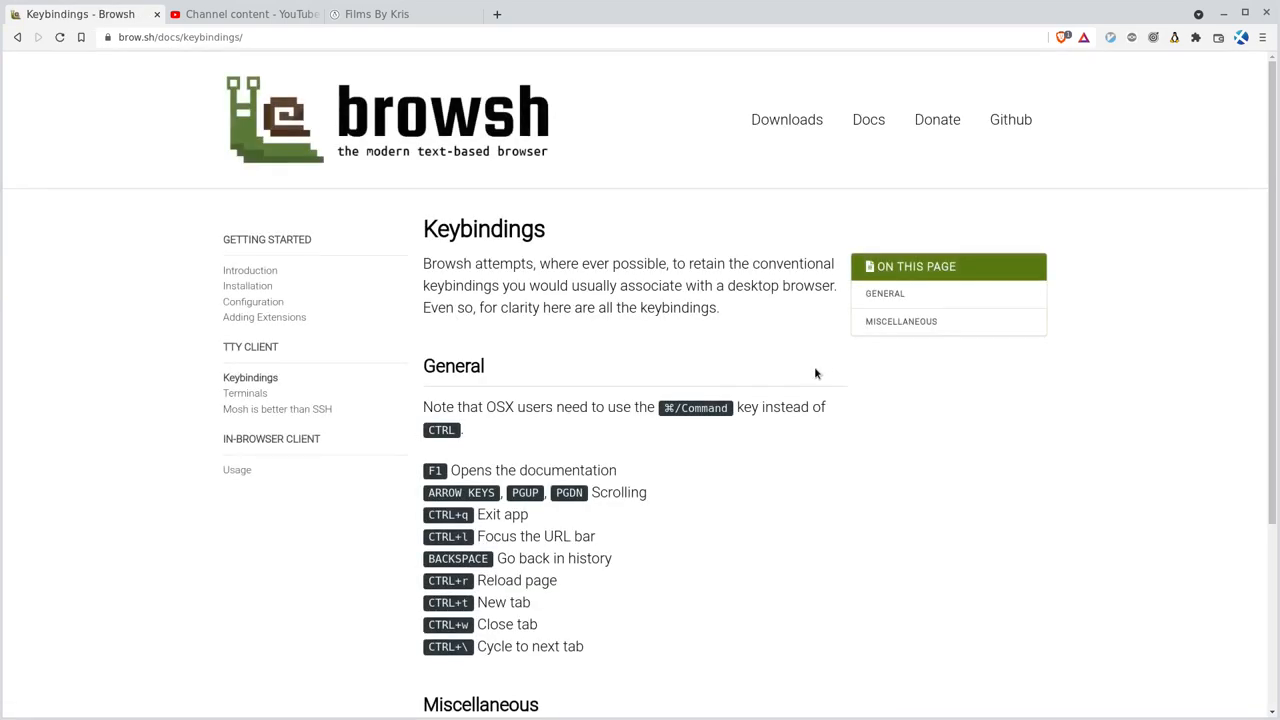
pyautogui.scroll(-3)
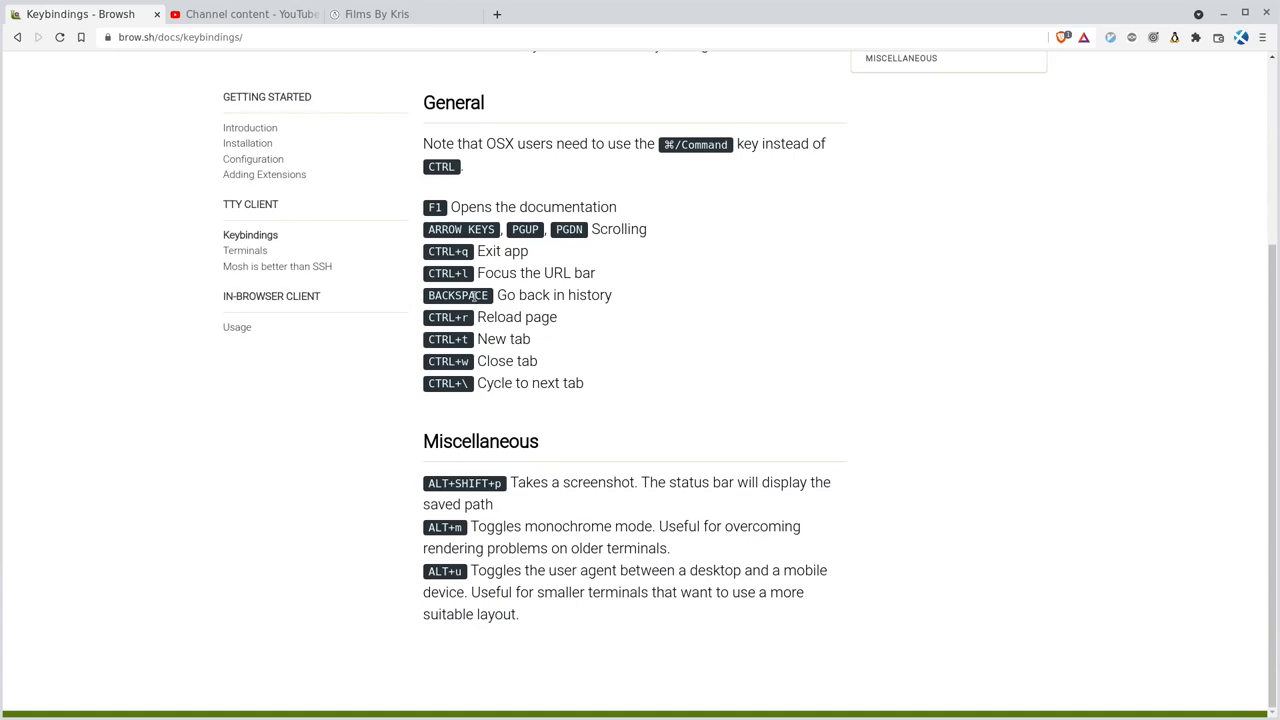
pyautogui.moveTo(467, 283)
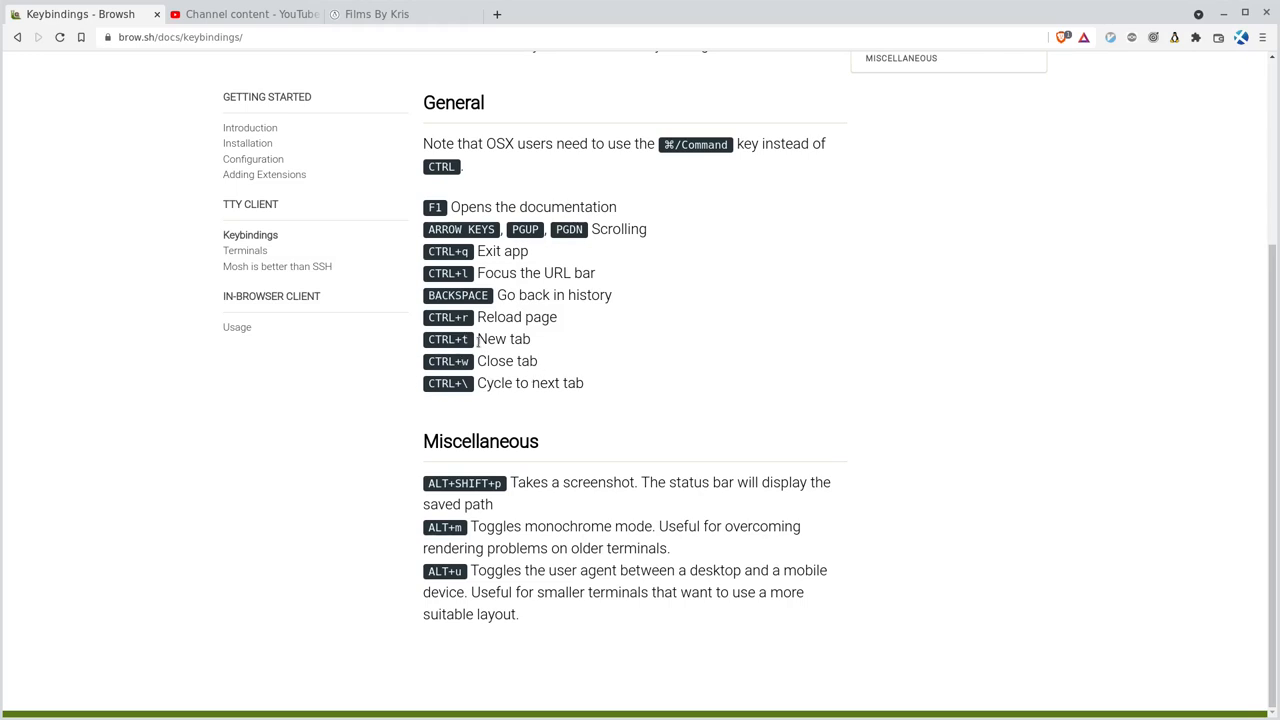
pyautogui.moveTo(496, 401)
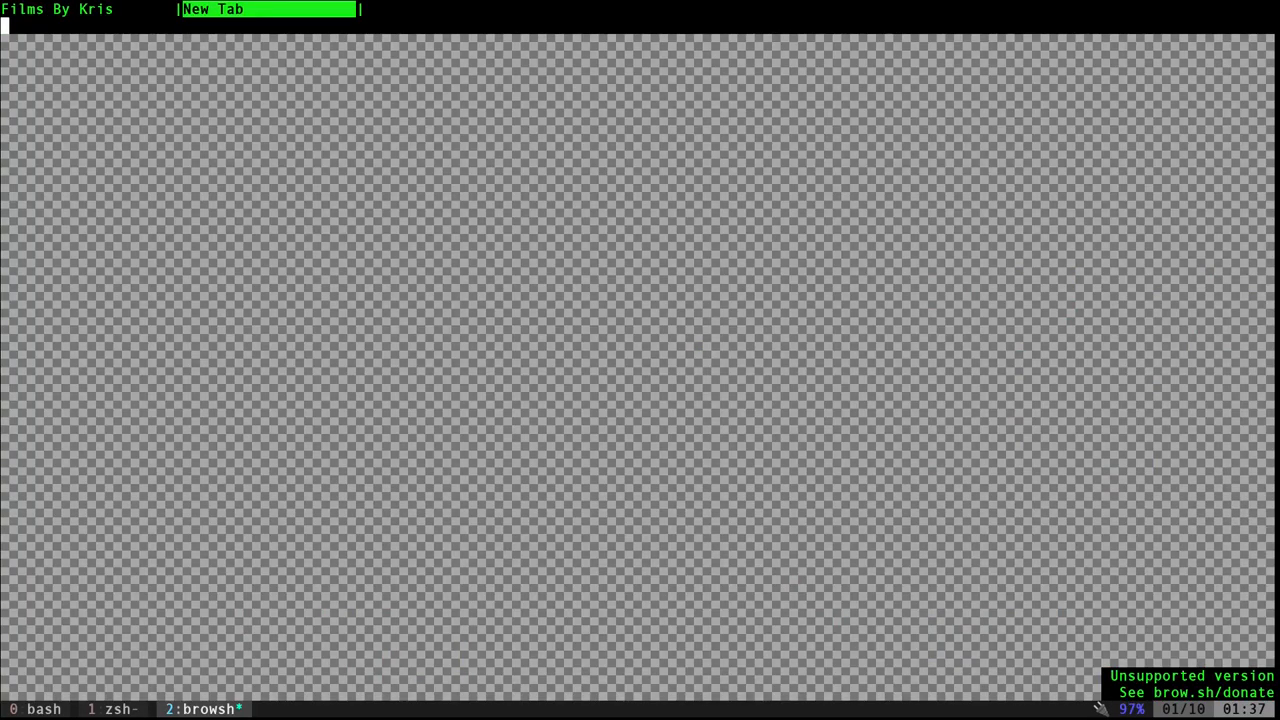
# Load google.com in a new Browsh tab and follow its About link.
pyautogui.write('google')
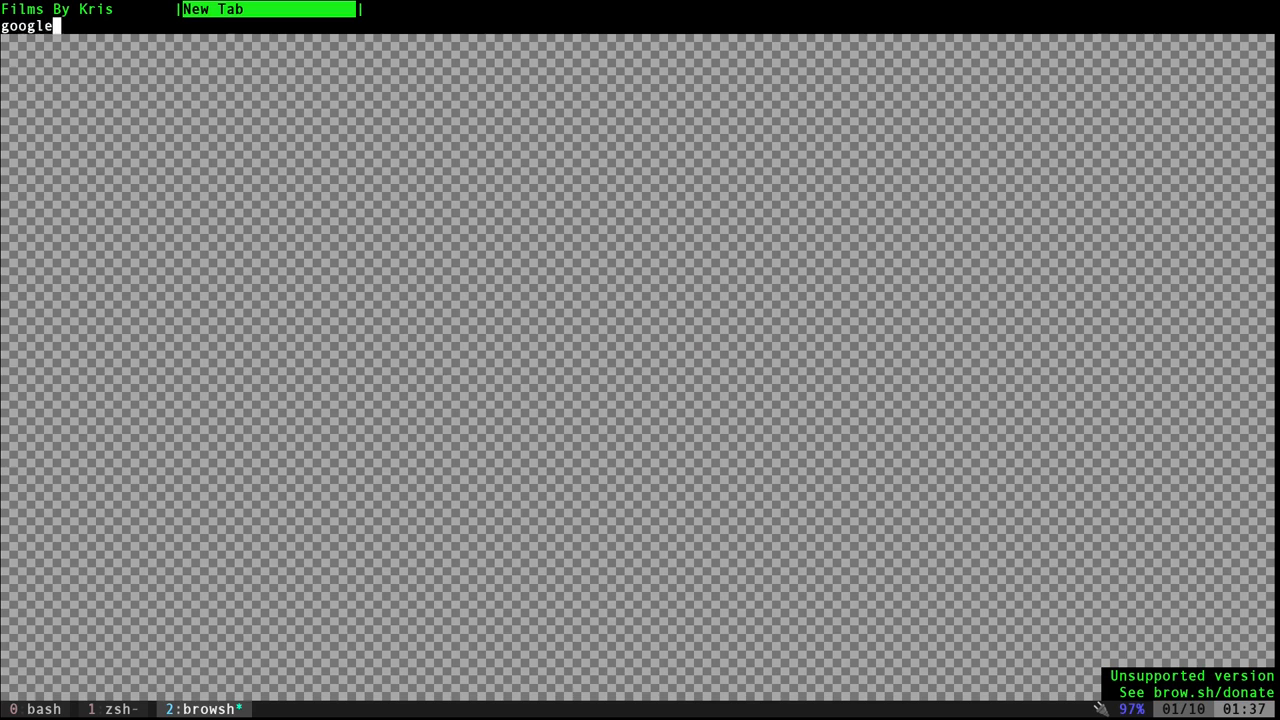
pyautogui.write('.com/?gws_rd=ssl')
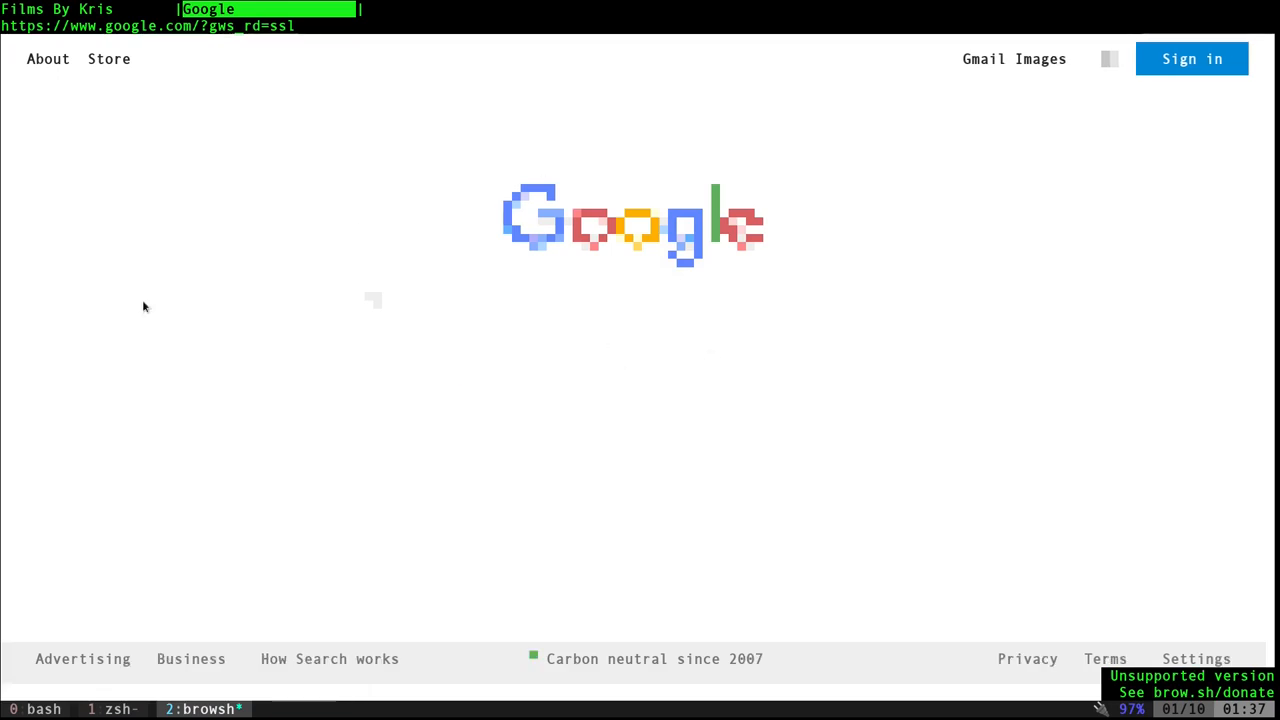
pyautogui.moveTo(63, 63)
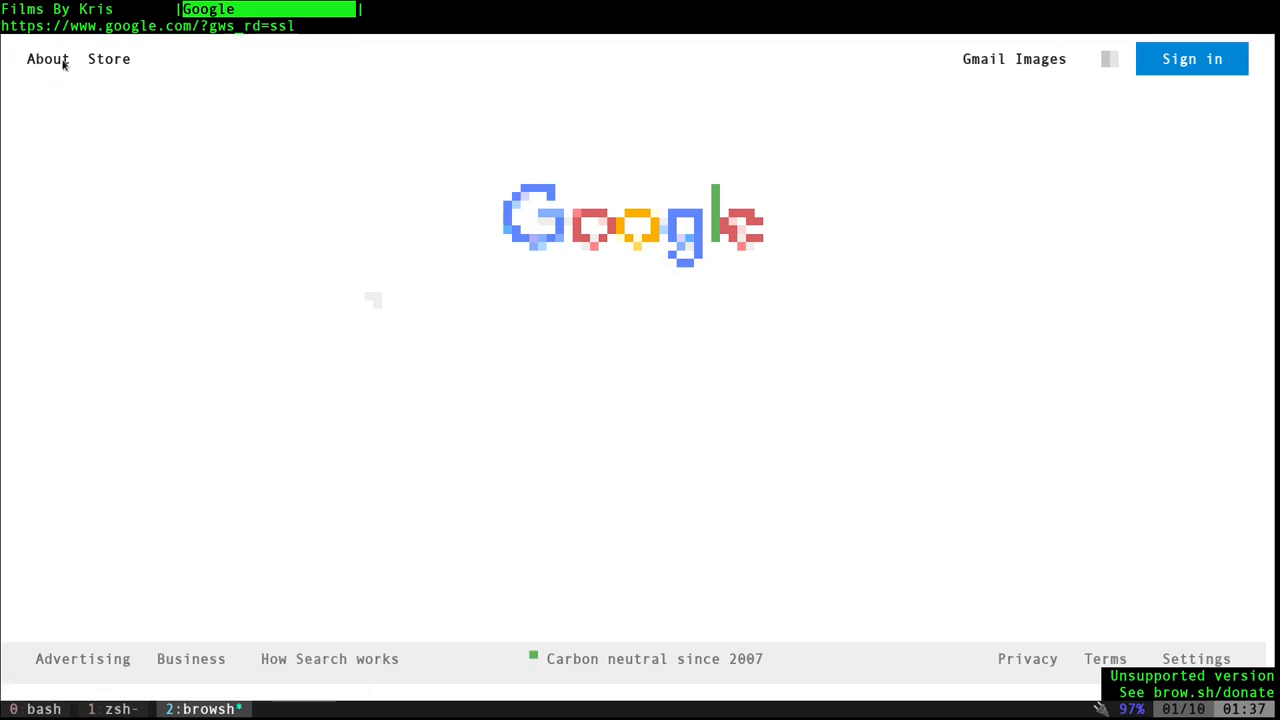
pyautogui.click(48, 59)
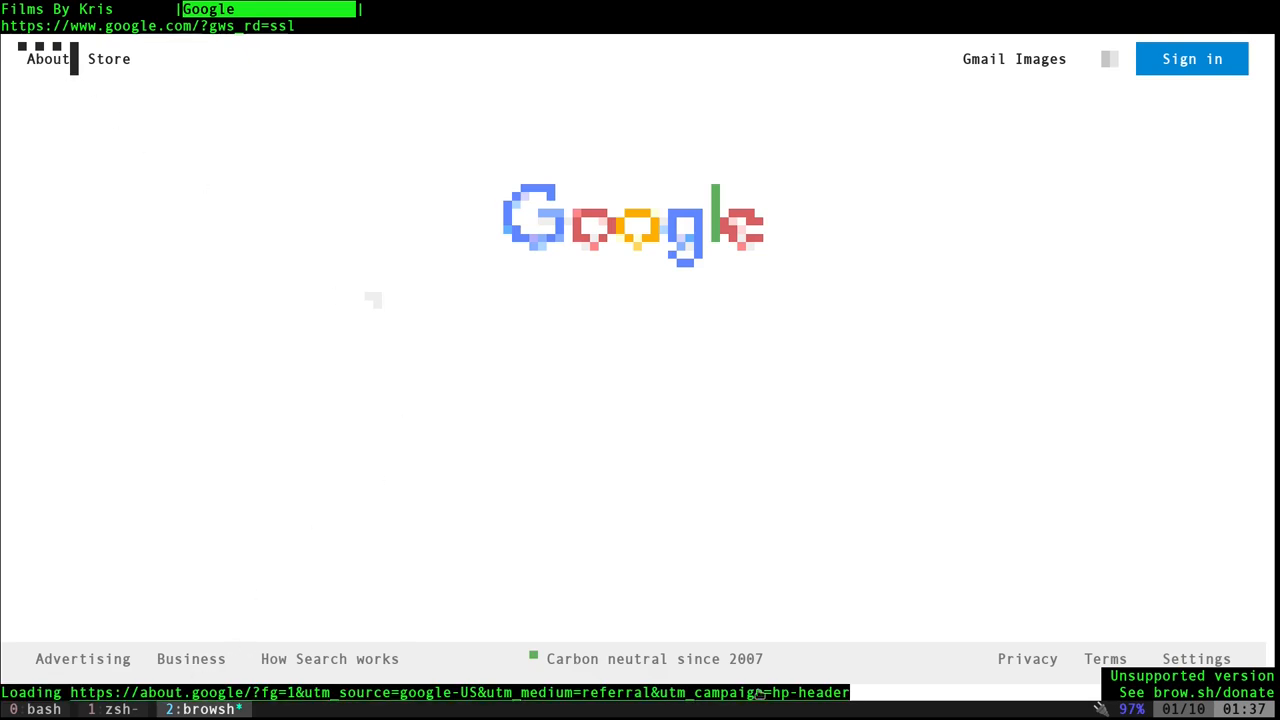
pyautogui.click(44, 59)
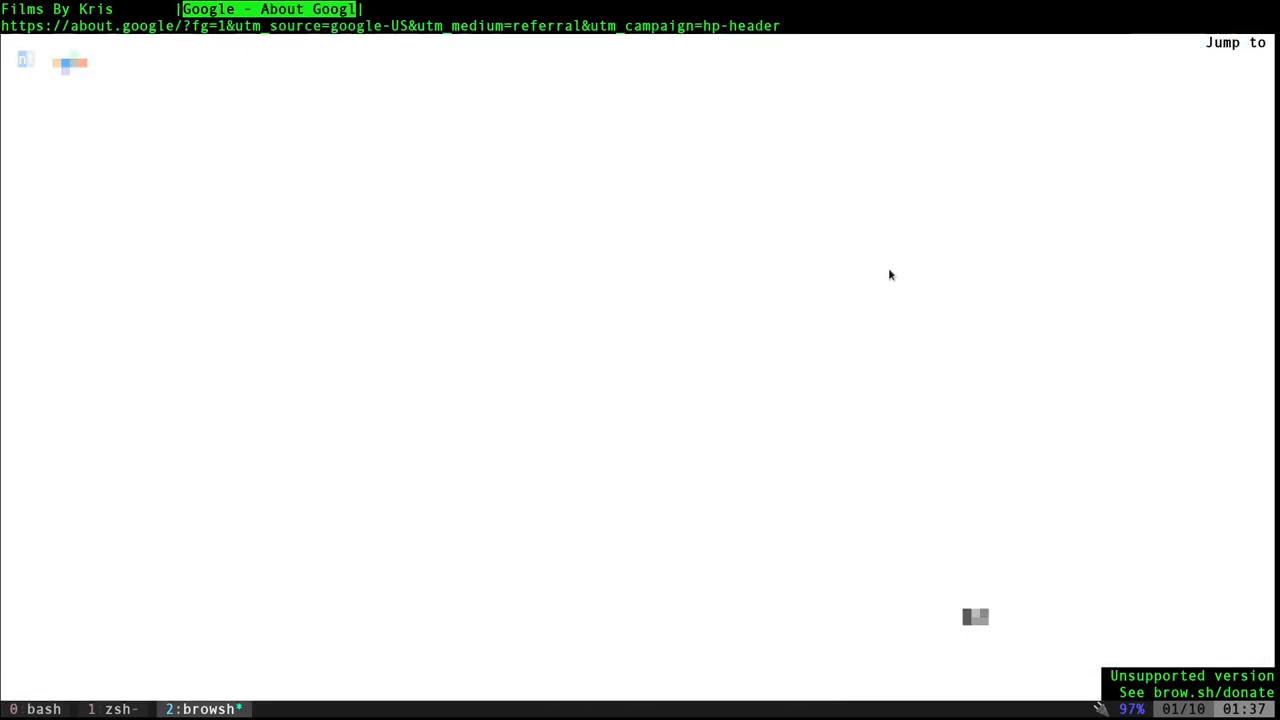